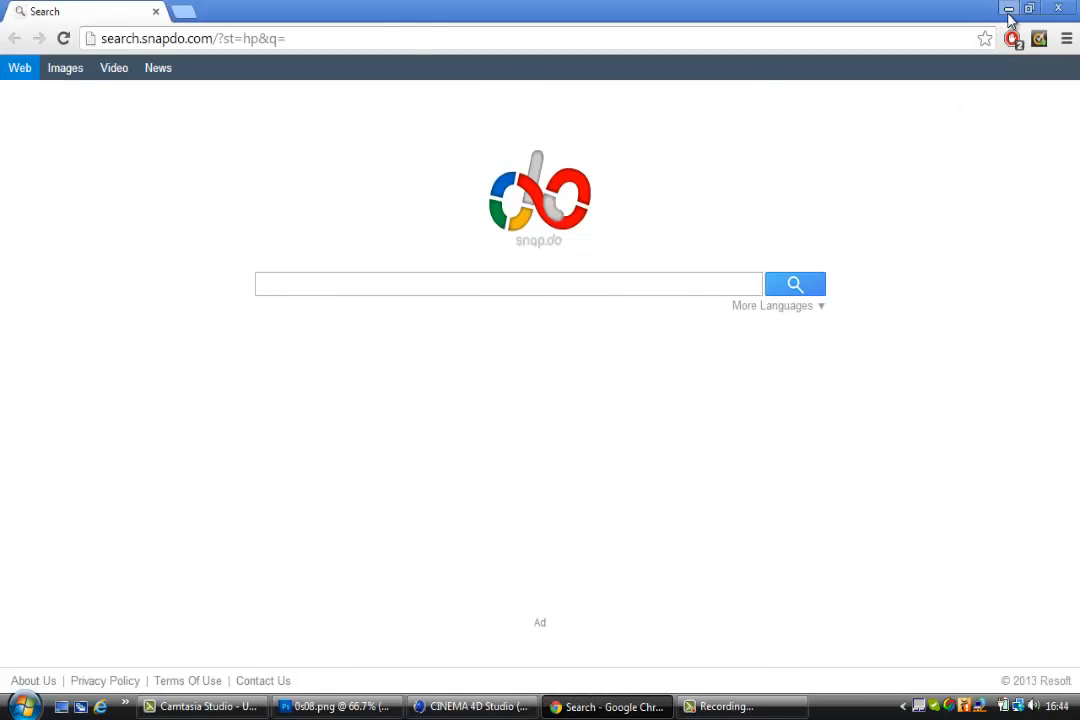
- Minimize the Chrome search window so the Windows desktop shortcuts are visible
left_click(1009, 8)
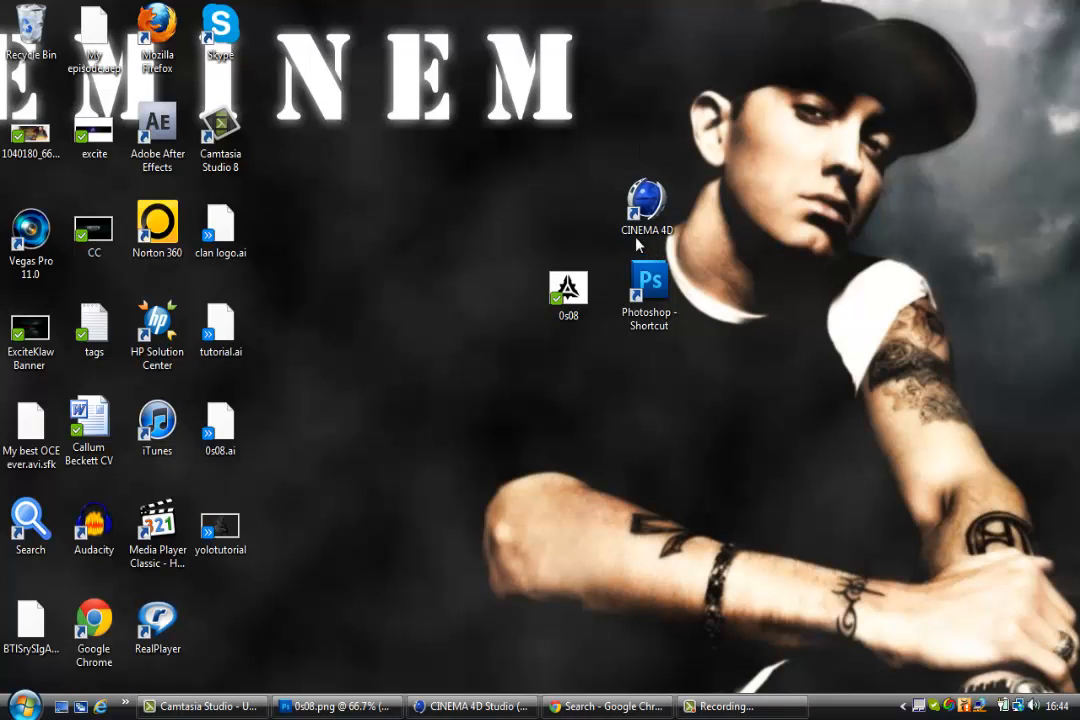
left_click(568, 290)
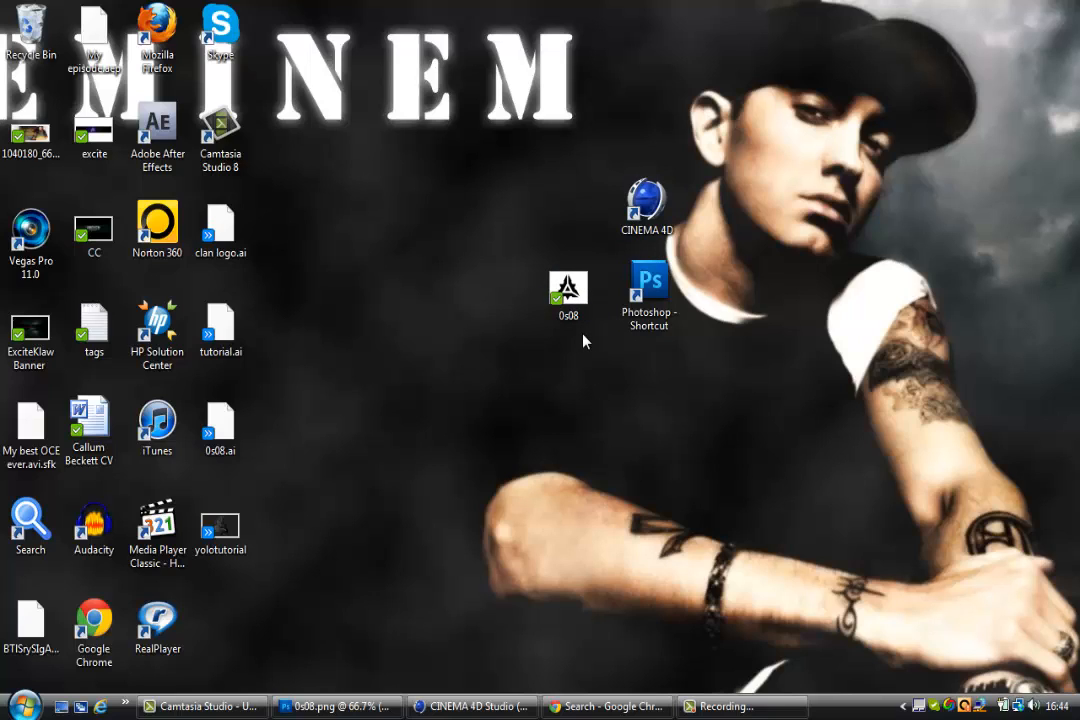
mouse_move(509, 392)
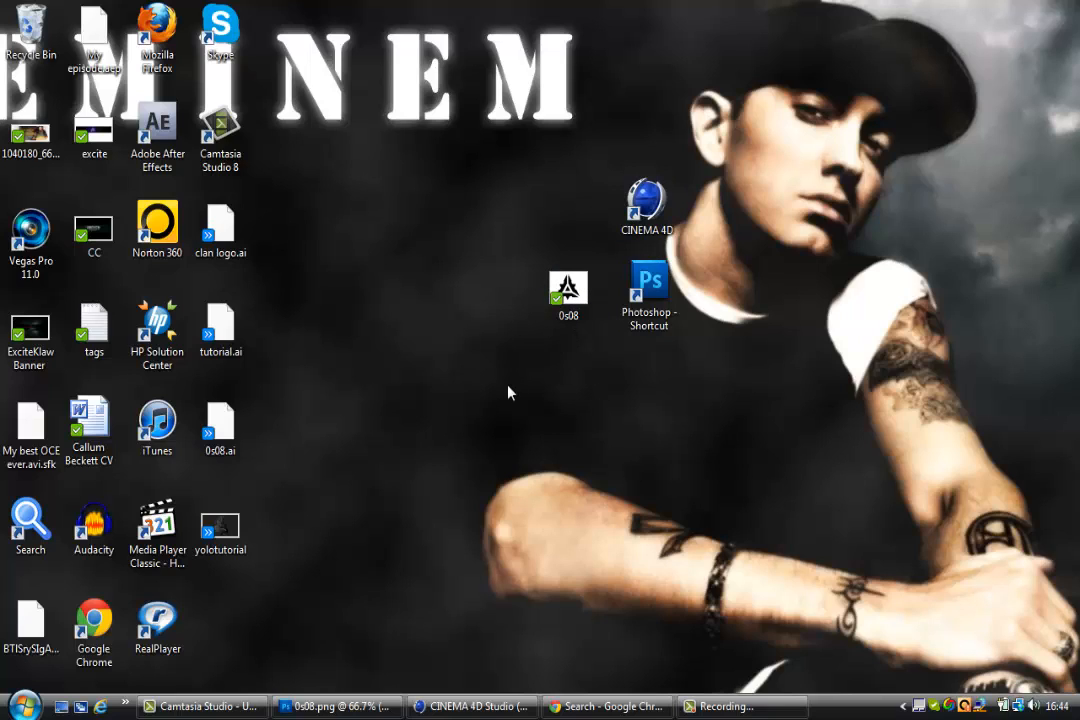
mouse_move(490, 398)
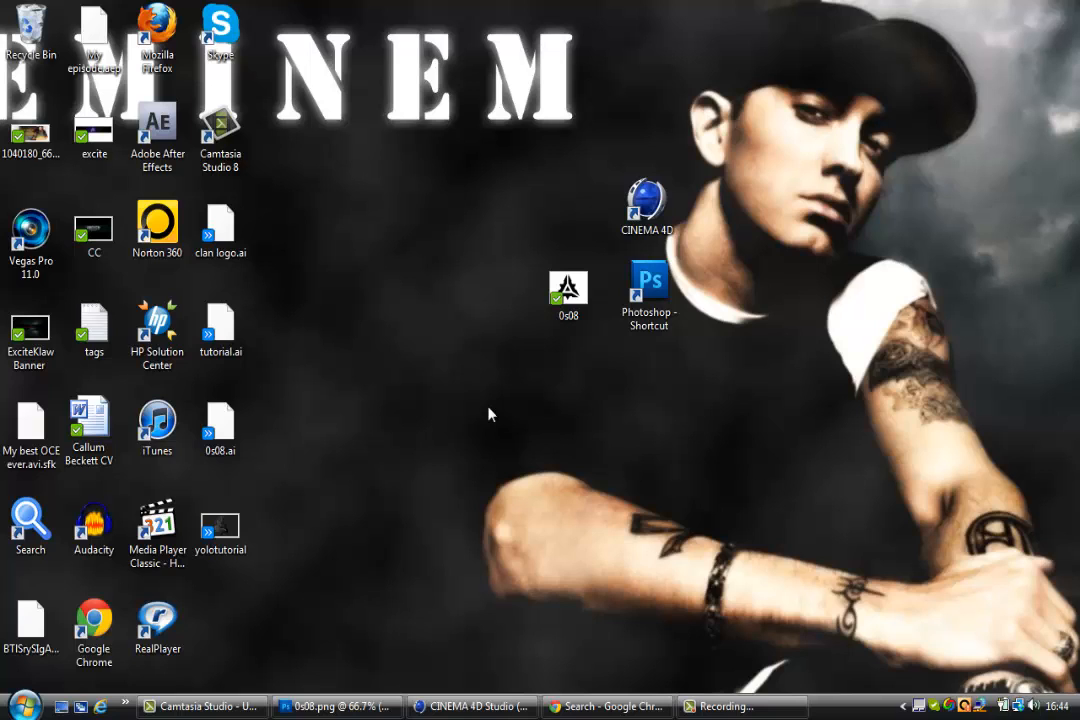
mouse_move(482, 519)
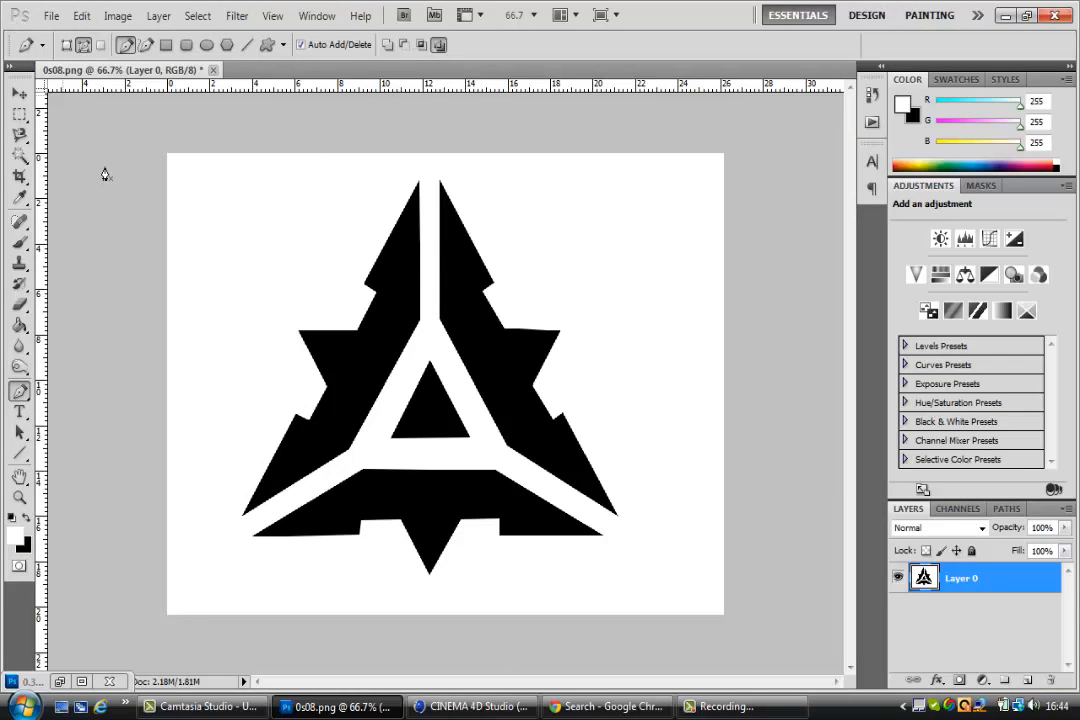
mouse_move(393, 238)
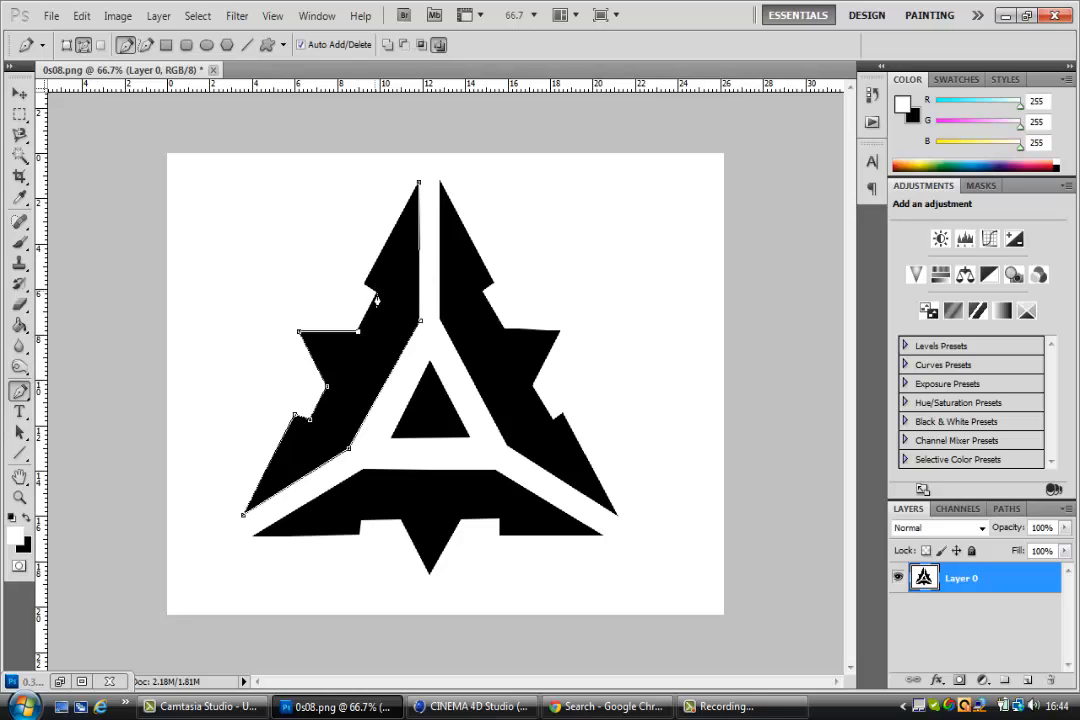
mouse_move(367, 295)
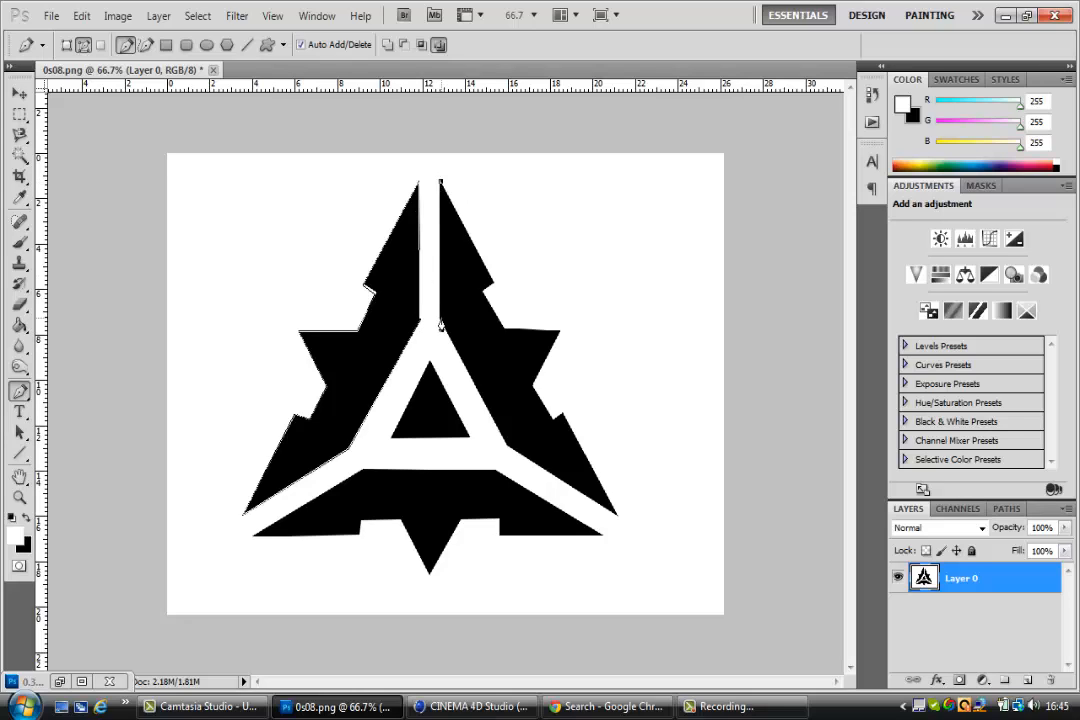
mouse_move(518, 463)
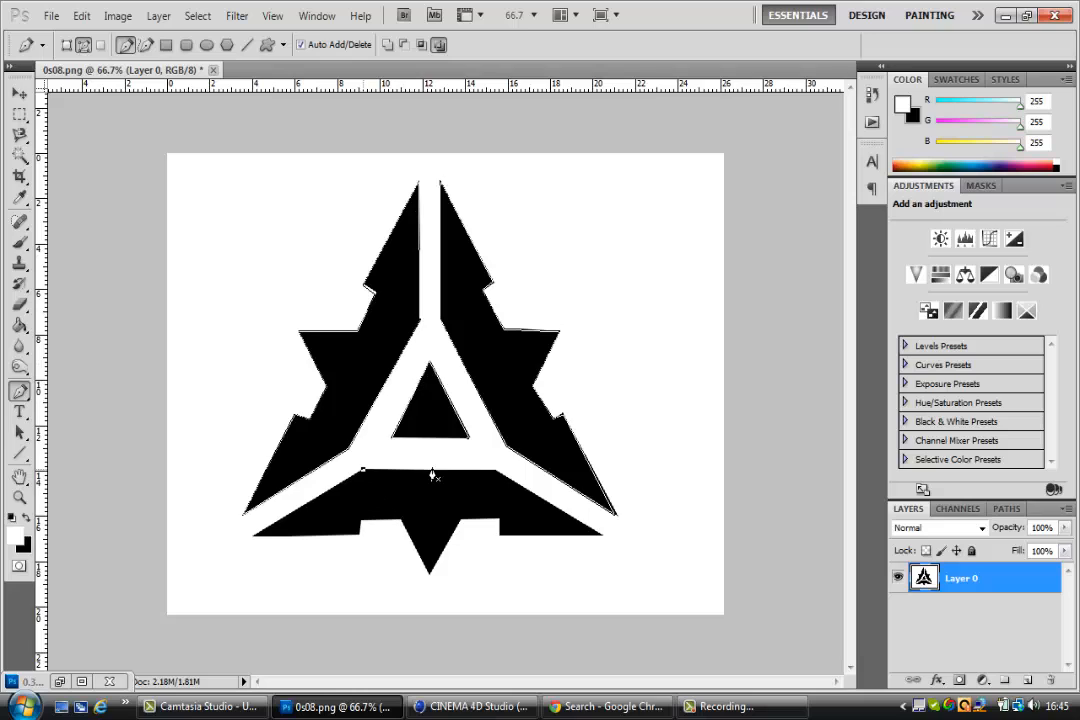
mouse_move(495, 477)
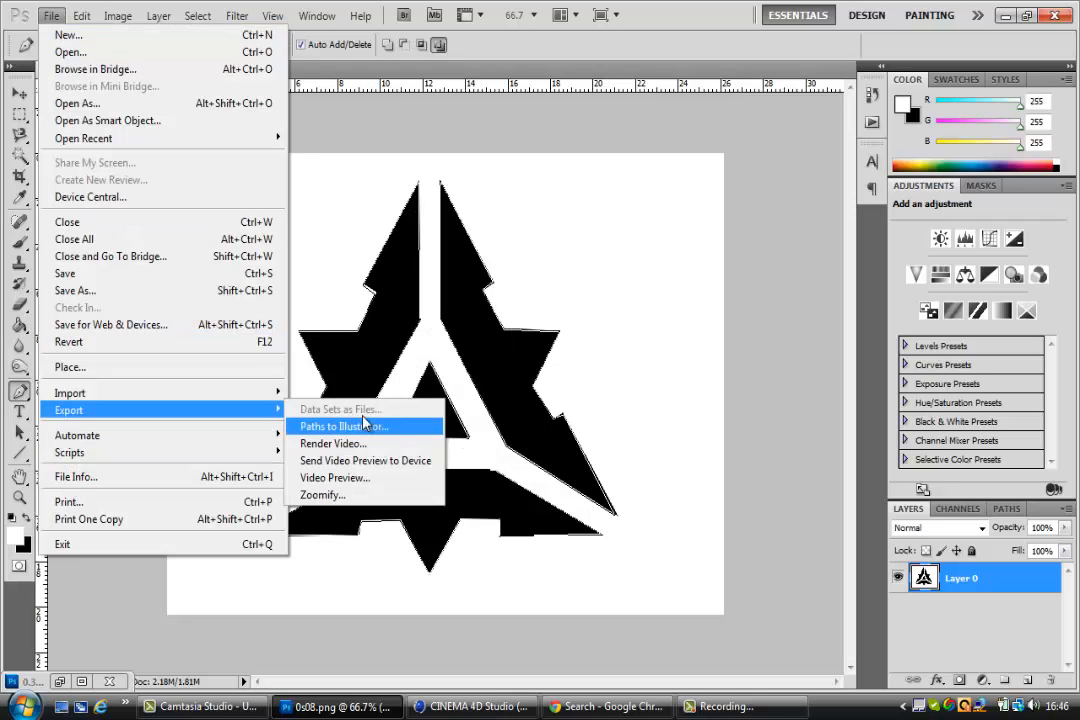
- Export the work path via Paths to Illustrator as Desktop 0s08.ai, overwriting the old copy
left_click(343, 426)
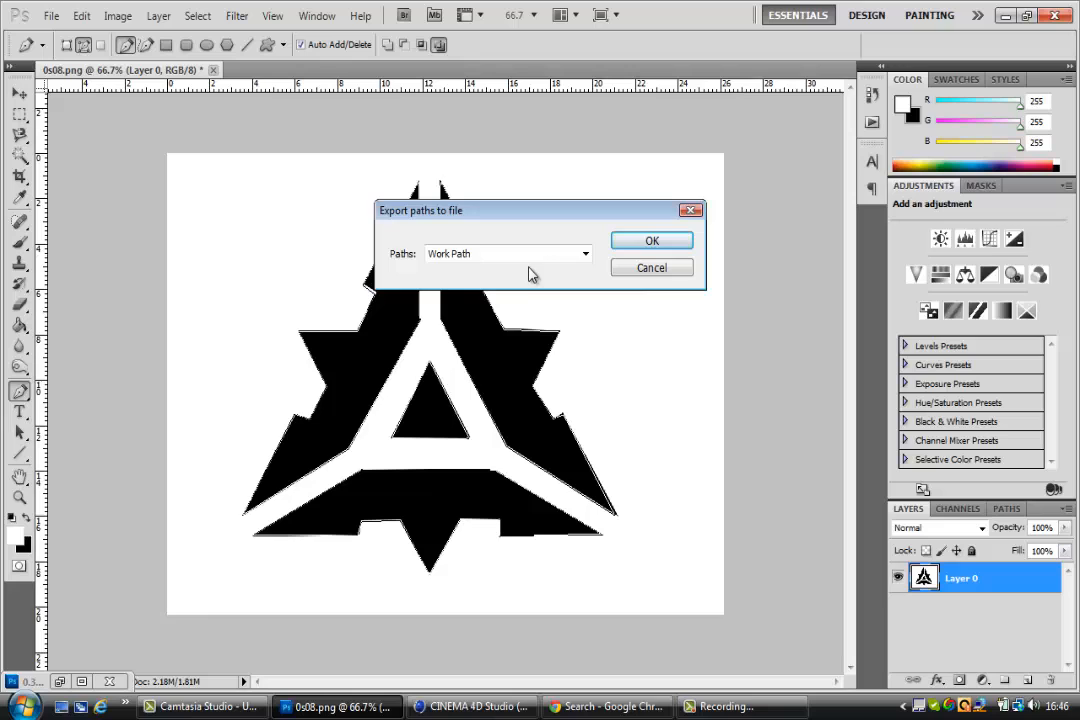
left_click(651, 240)
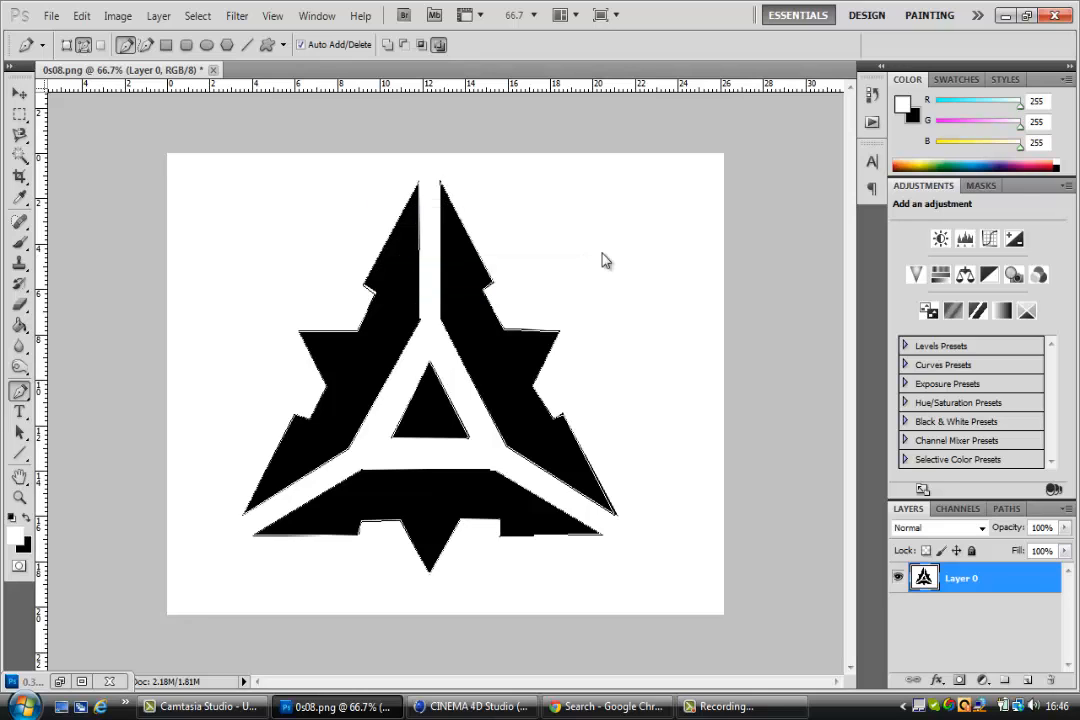
left_click(50, 16)
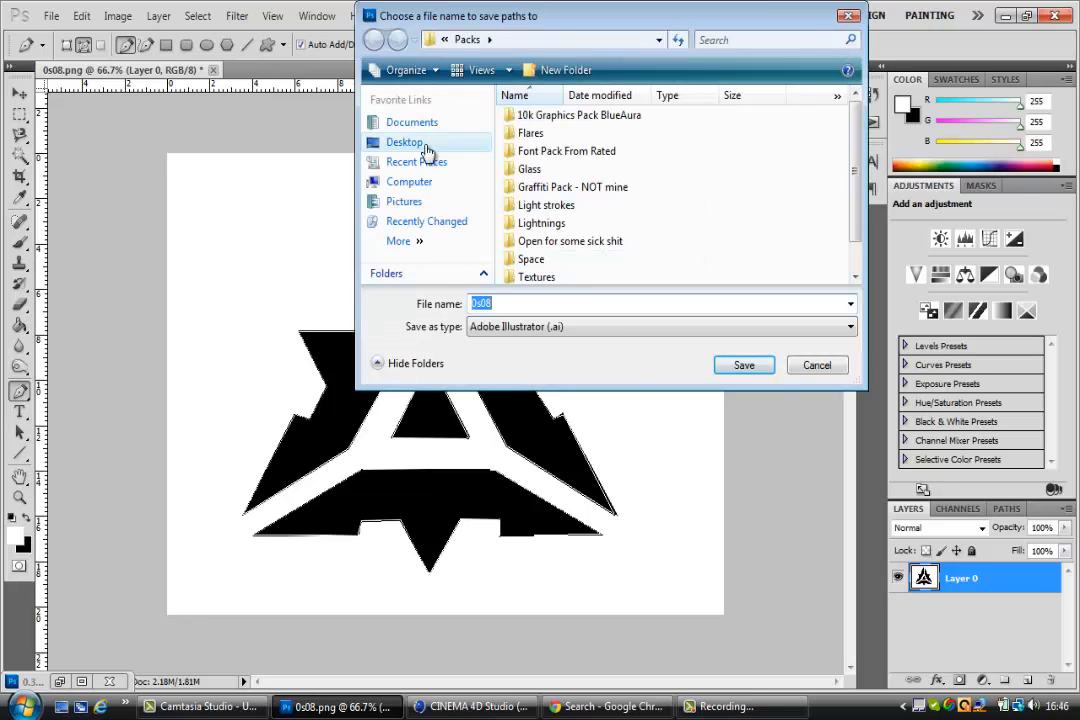
left_click(404, 142)
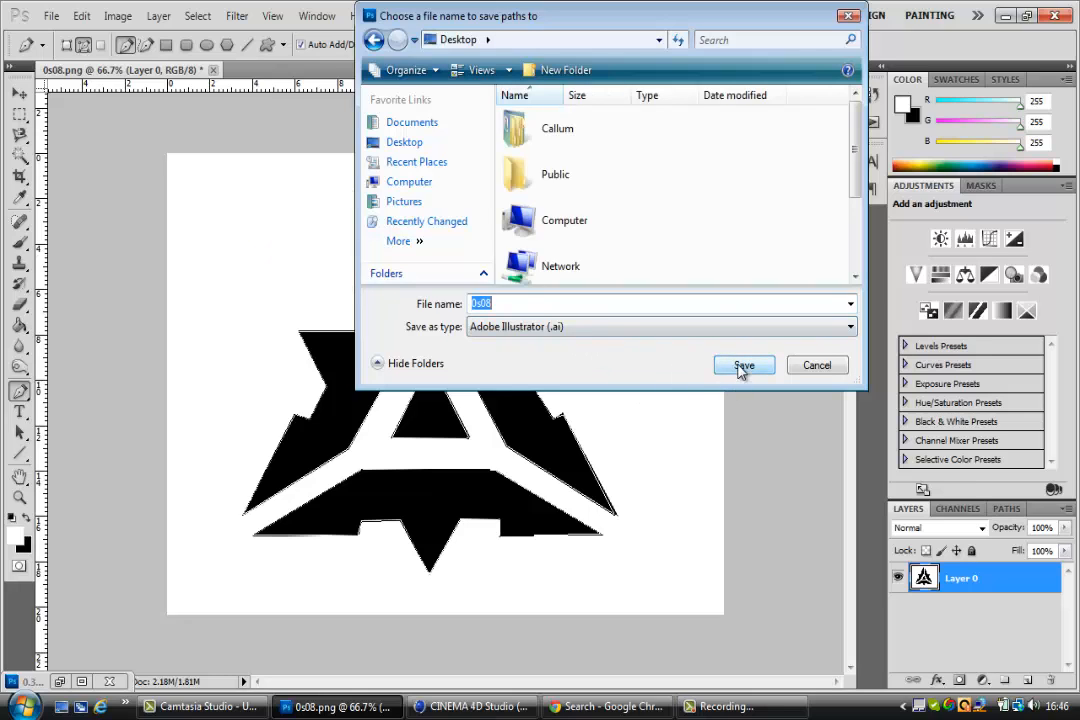
left_click(743, 365)
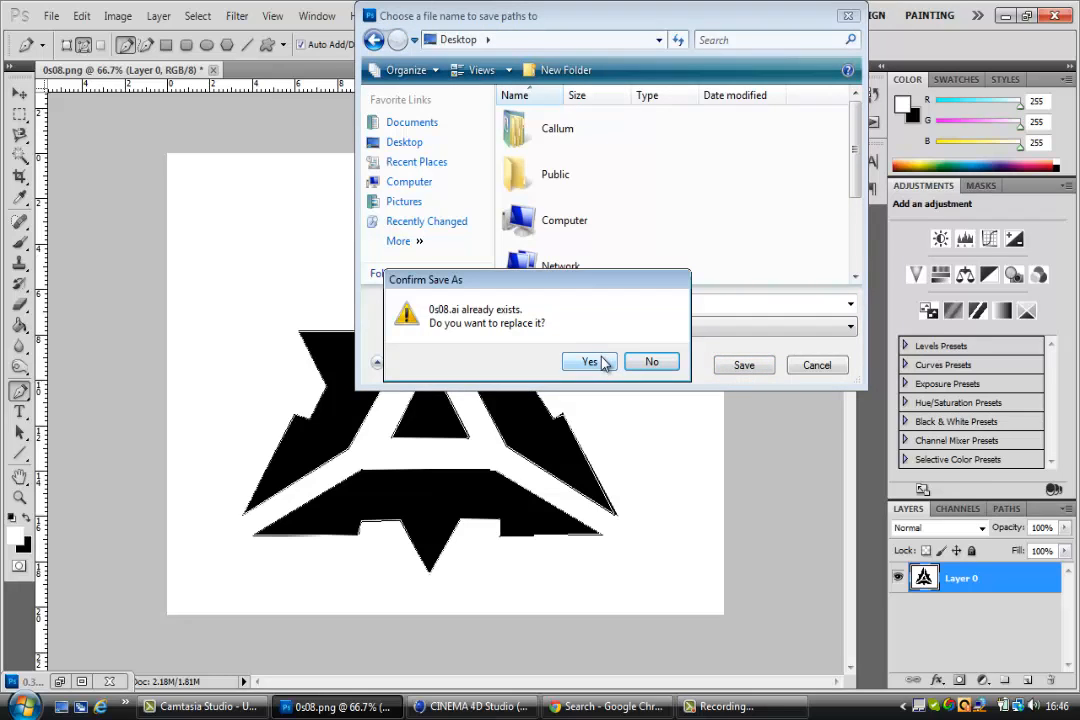
left_click(588, 361)
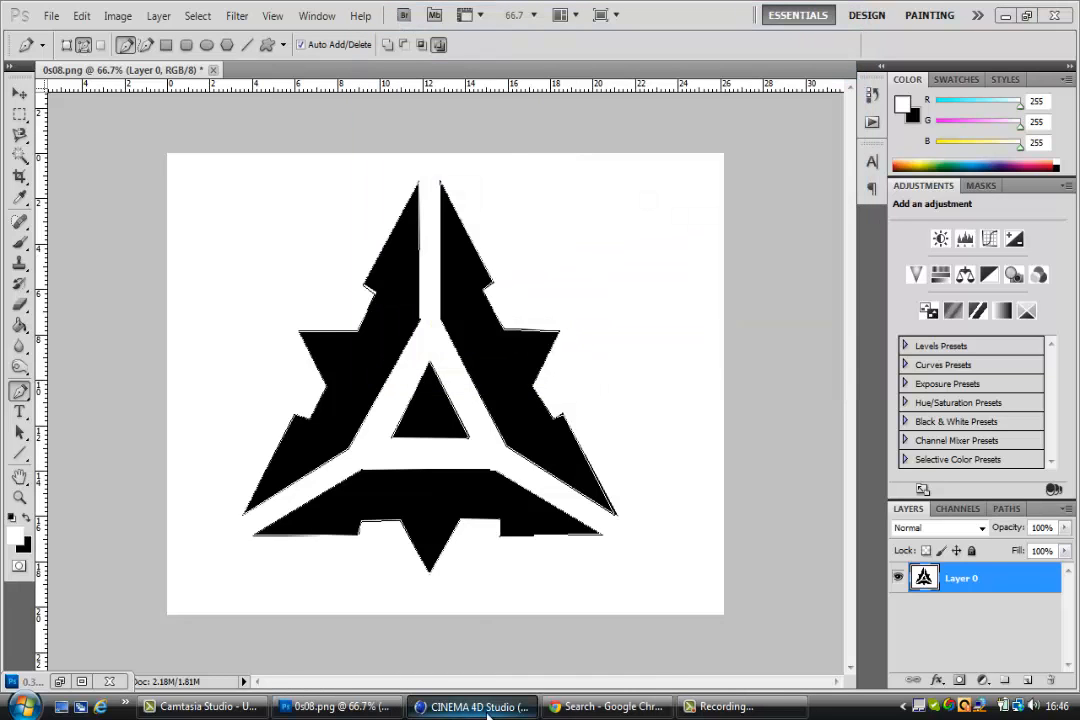
- Delete the old shattered logo objects and merge 0s08.ai into the scene at default scale
left_click(470, 706)
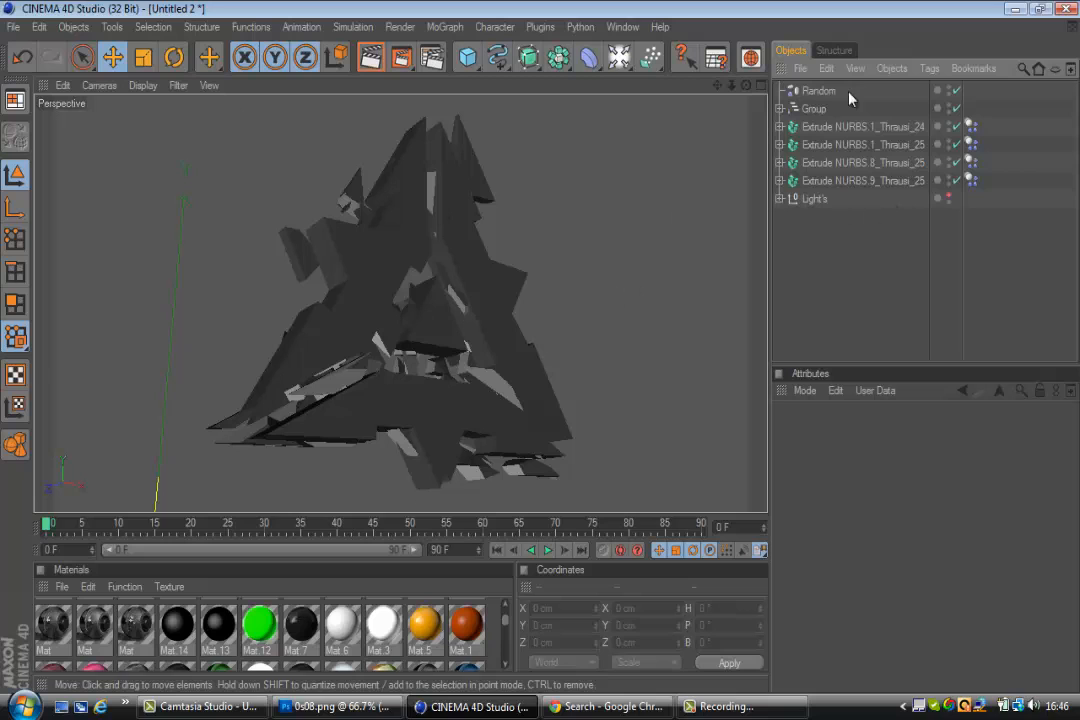
left_click(821, 91)
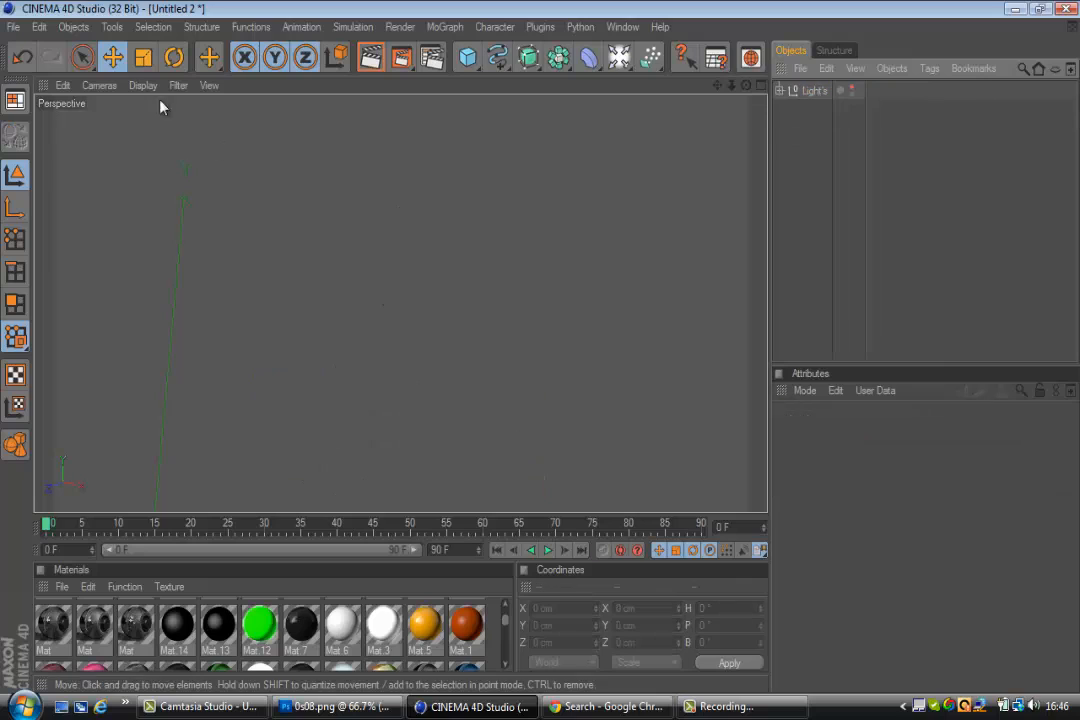
left_click(14, 27)
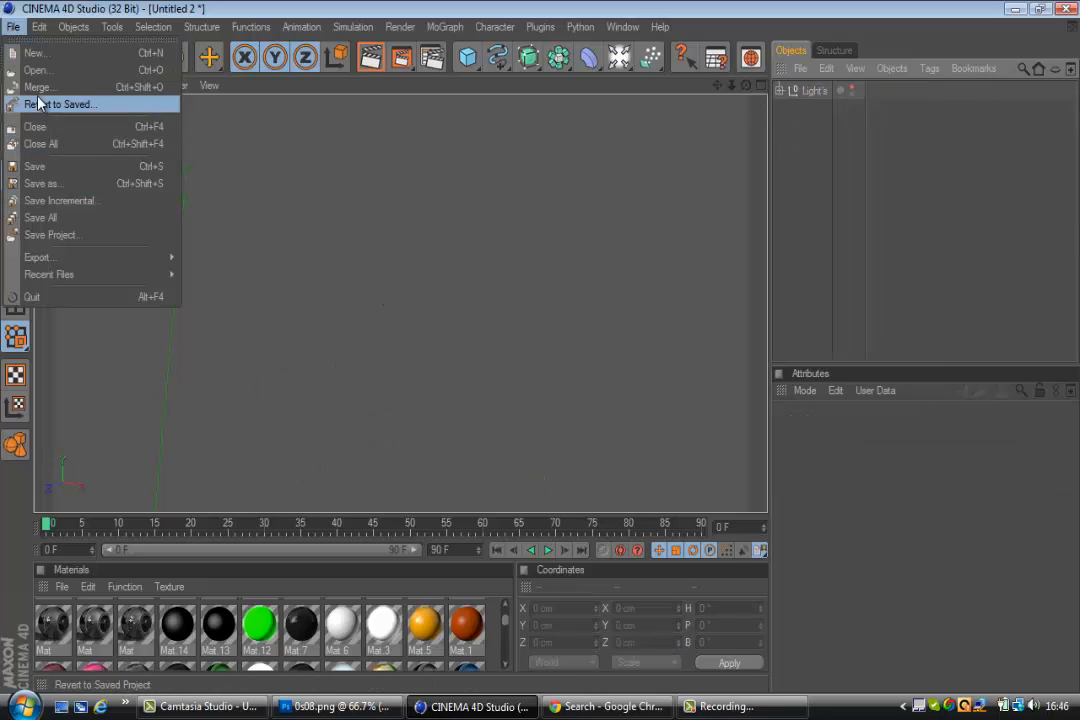
left_click(60, 104)
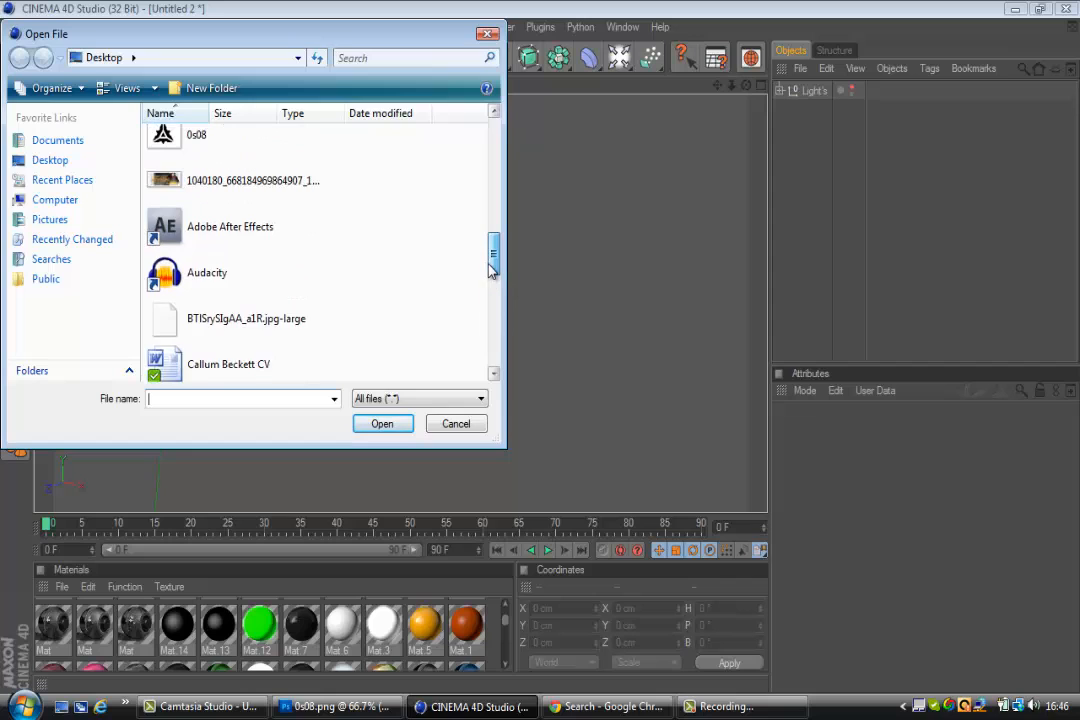
left_click(230, 210)
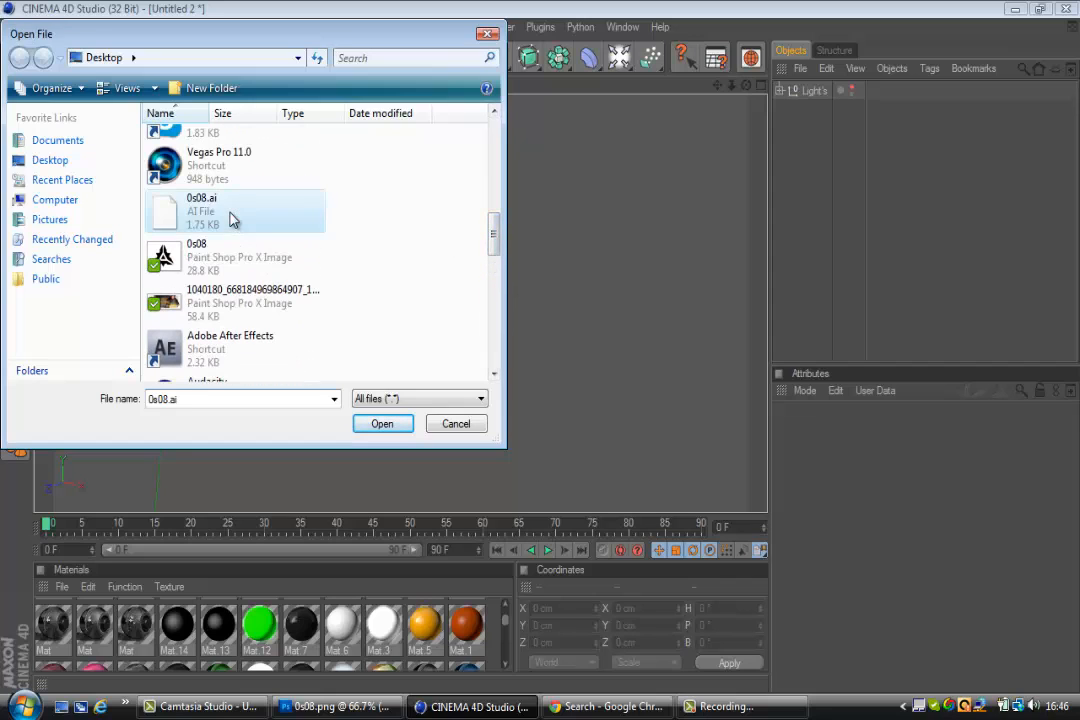
left_click(382, 423)
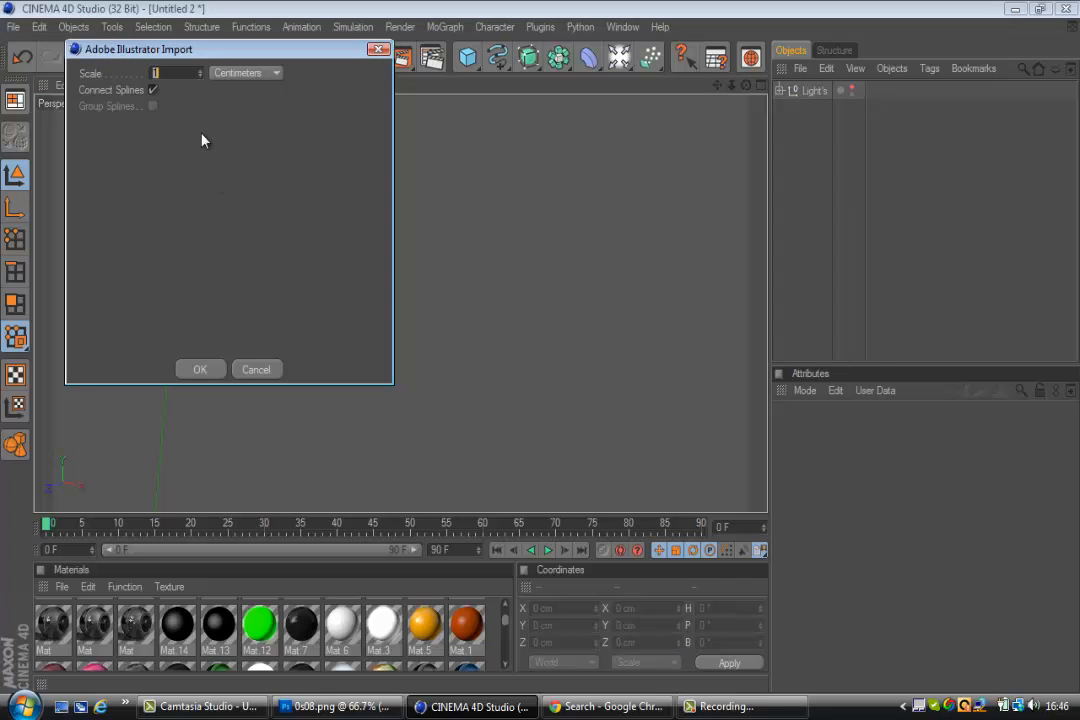
mouse_move(175, 93)
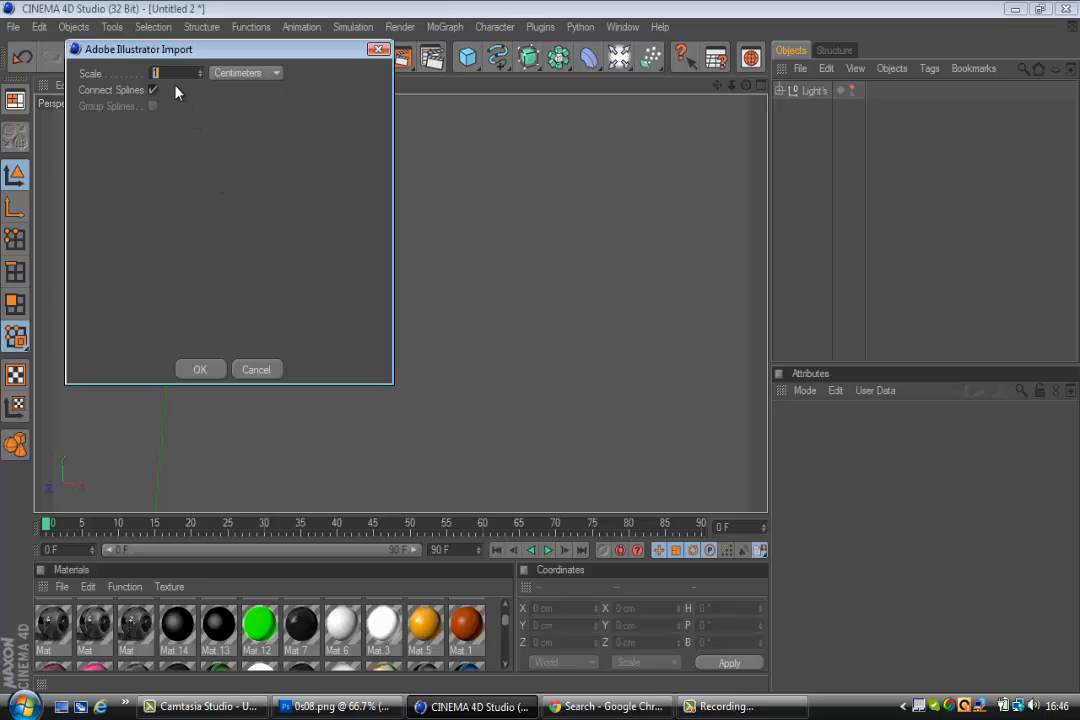
mouse_move(208, 82)
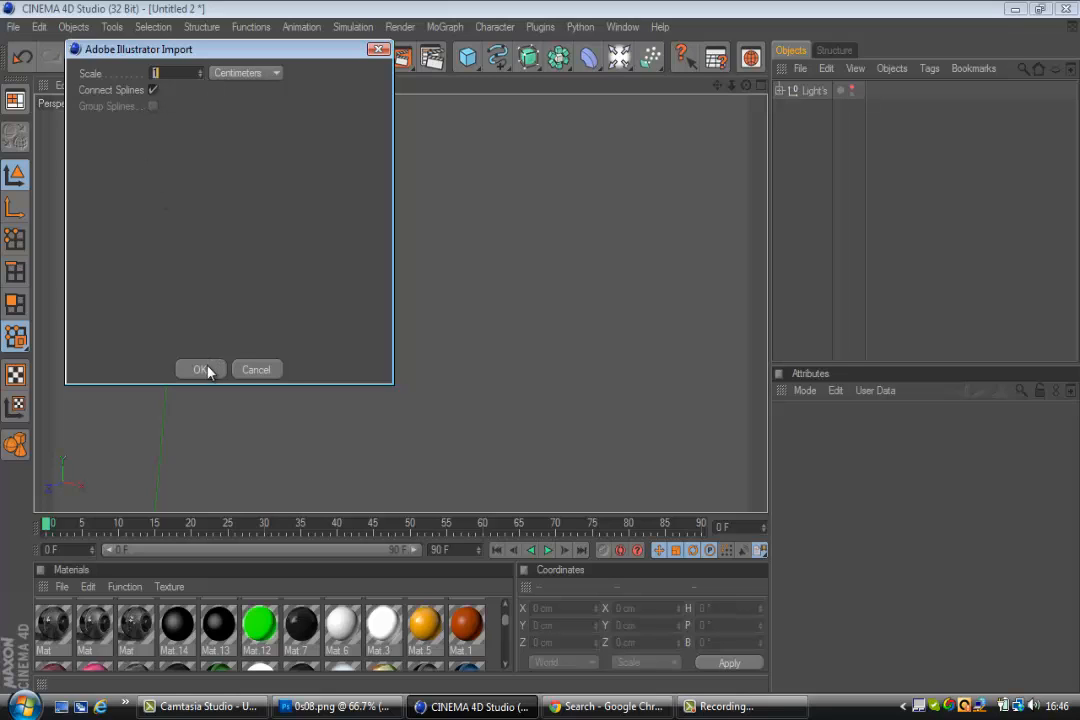
left_click(200, 369)
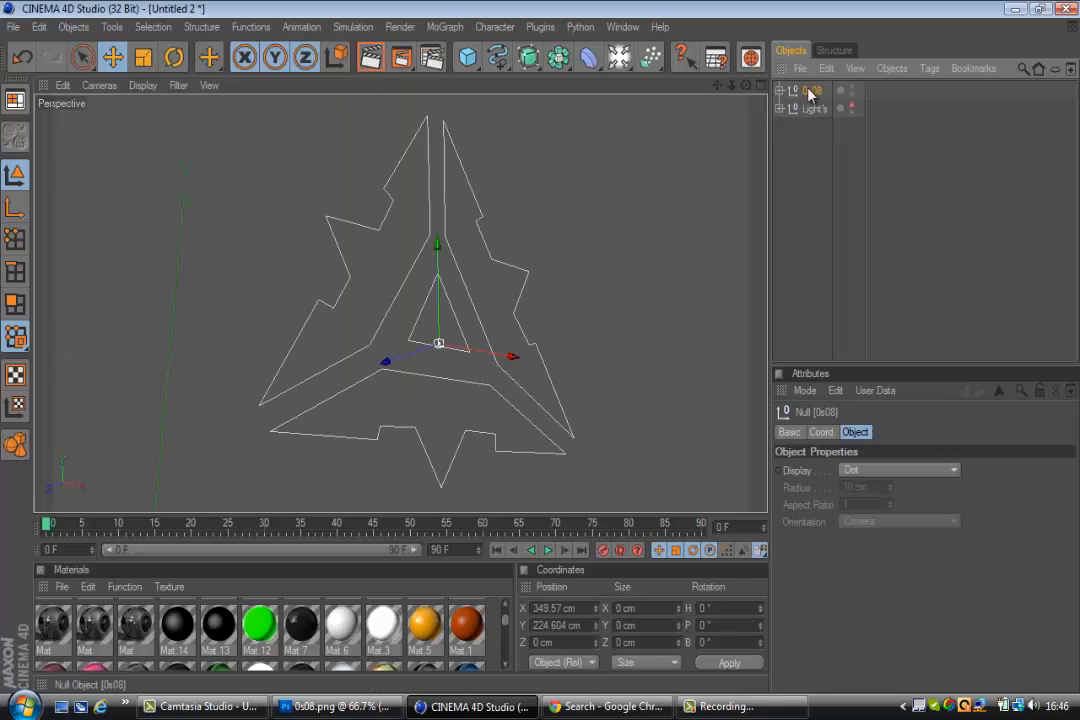
- Place the 0s08 logo paths into Extrude NURBS generators extruding 50 cm deep
left_click(782, 90)
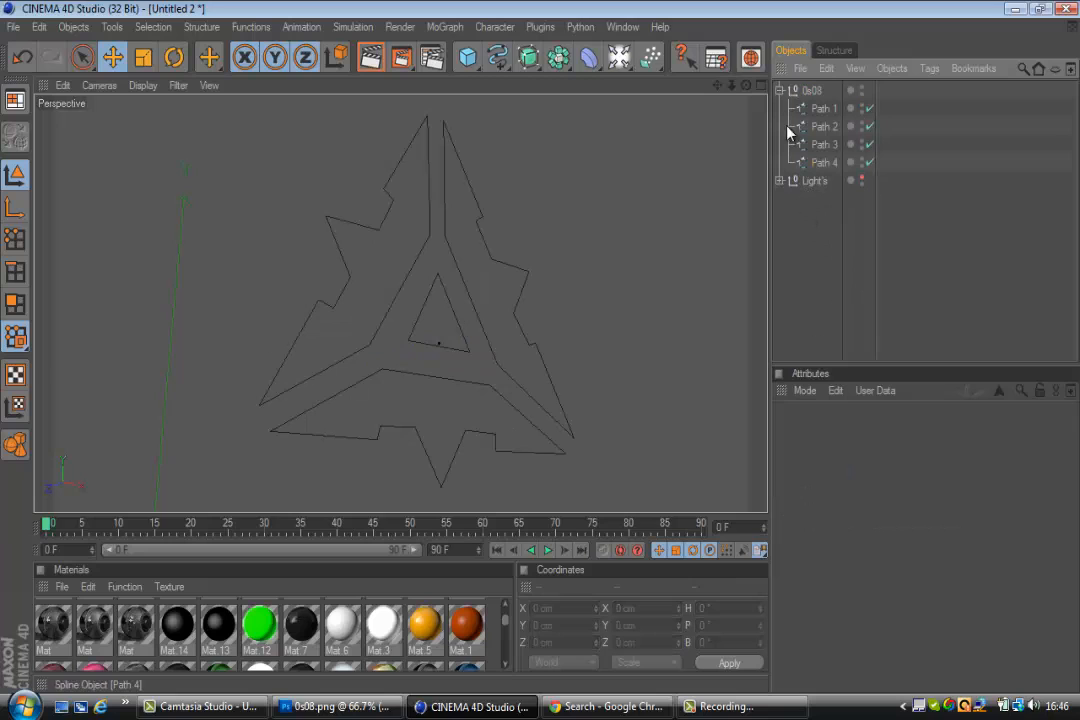
left_click(528, 57)
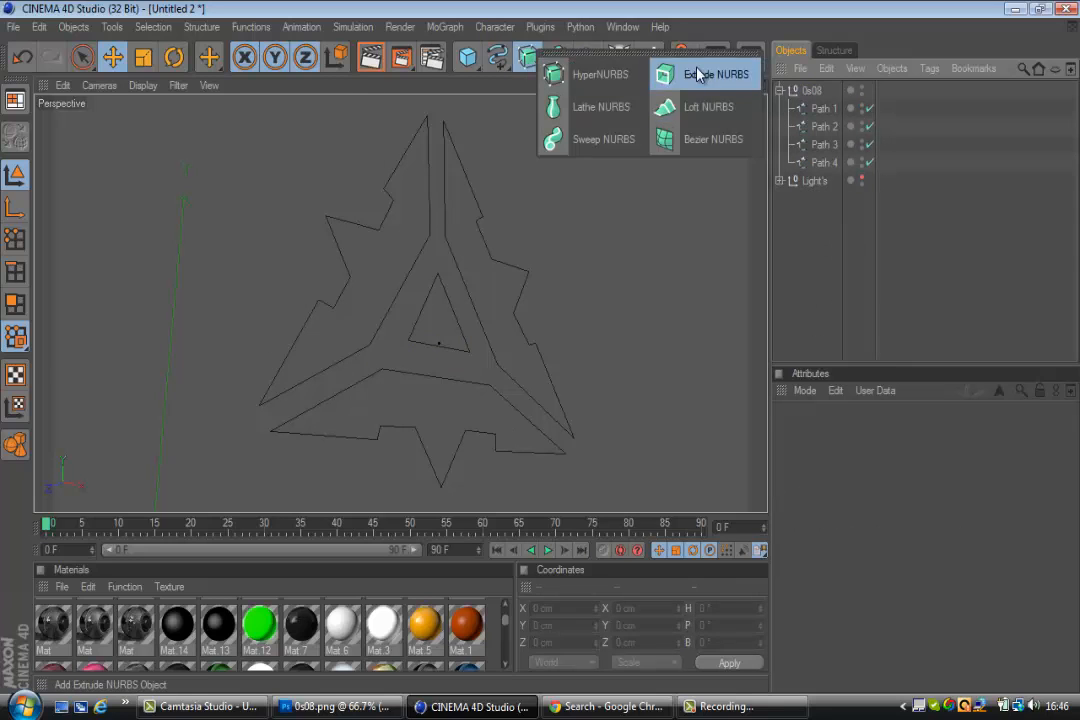
left_click(714, 74)
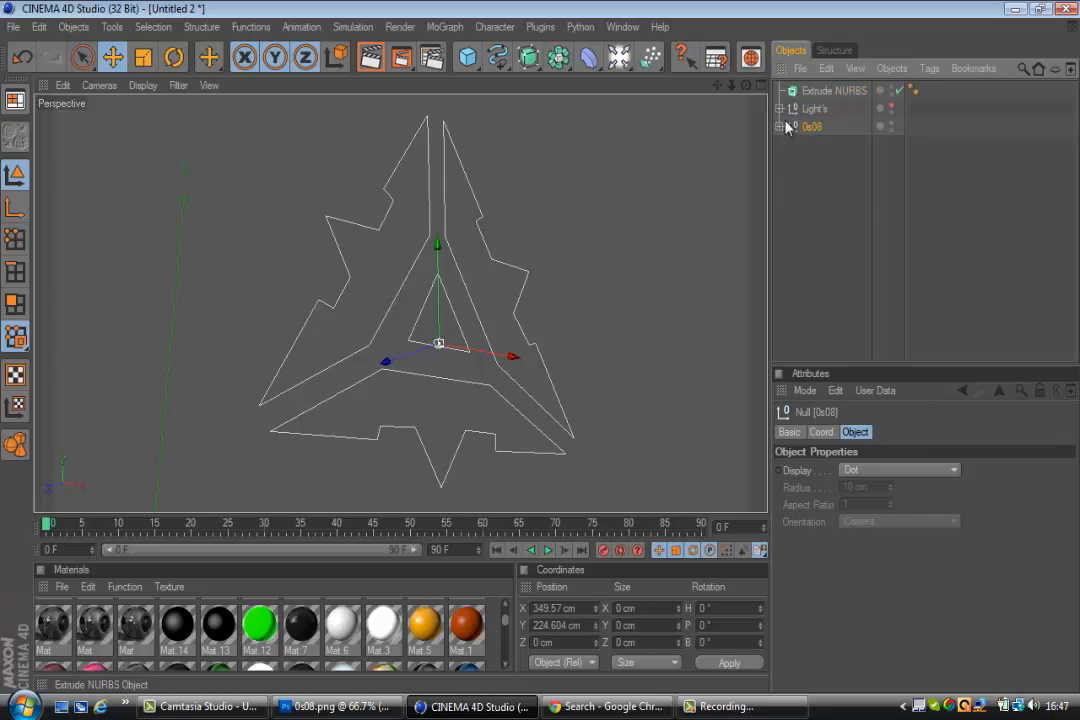
left_click(781, 126)
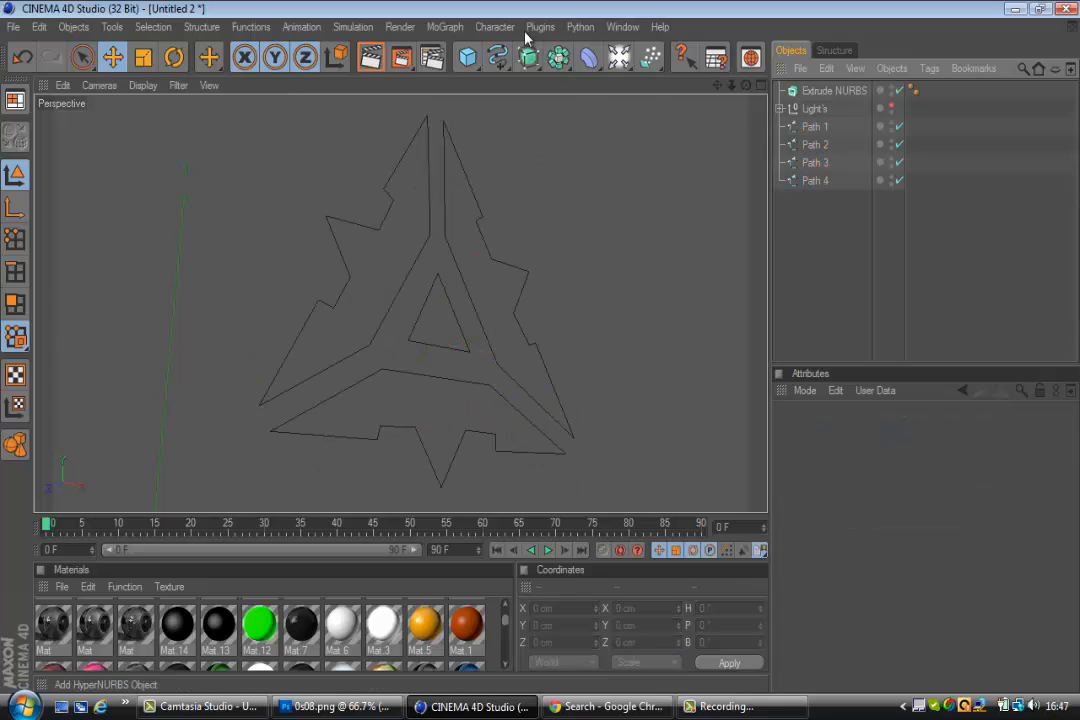
left_click(528, 57)
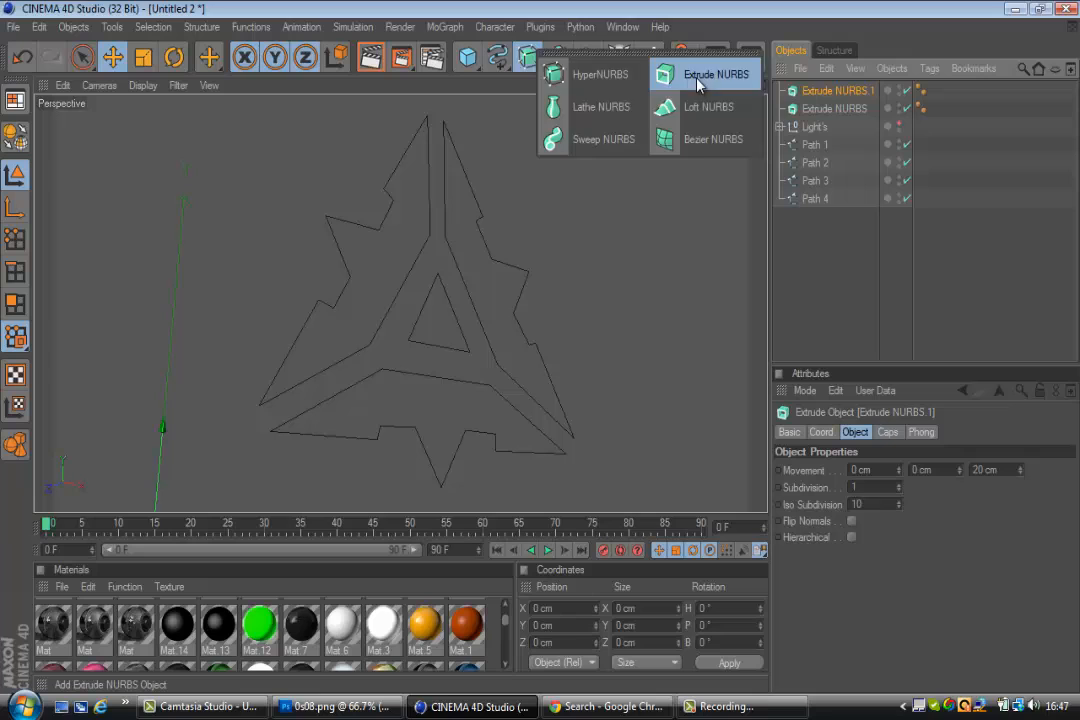
left_click(716, 74)
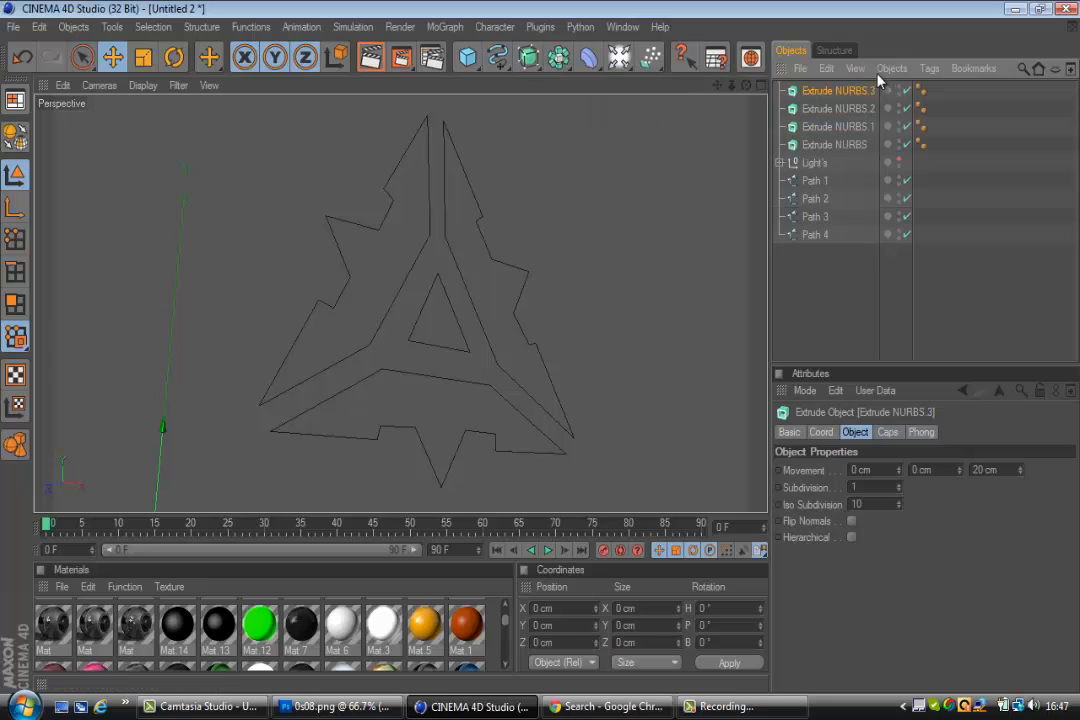
left_click(815, 144)
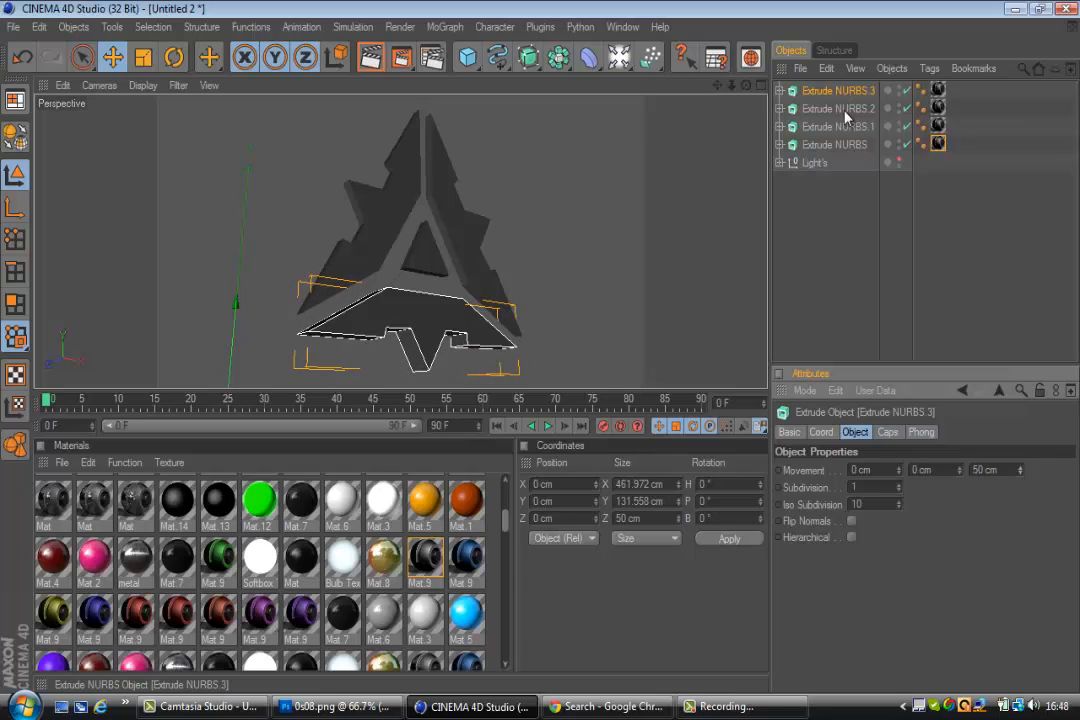
left_click(838, 108)
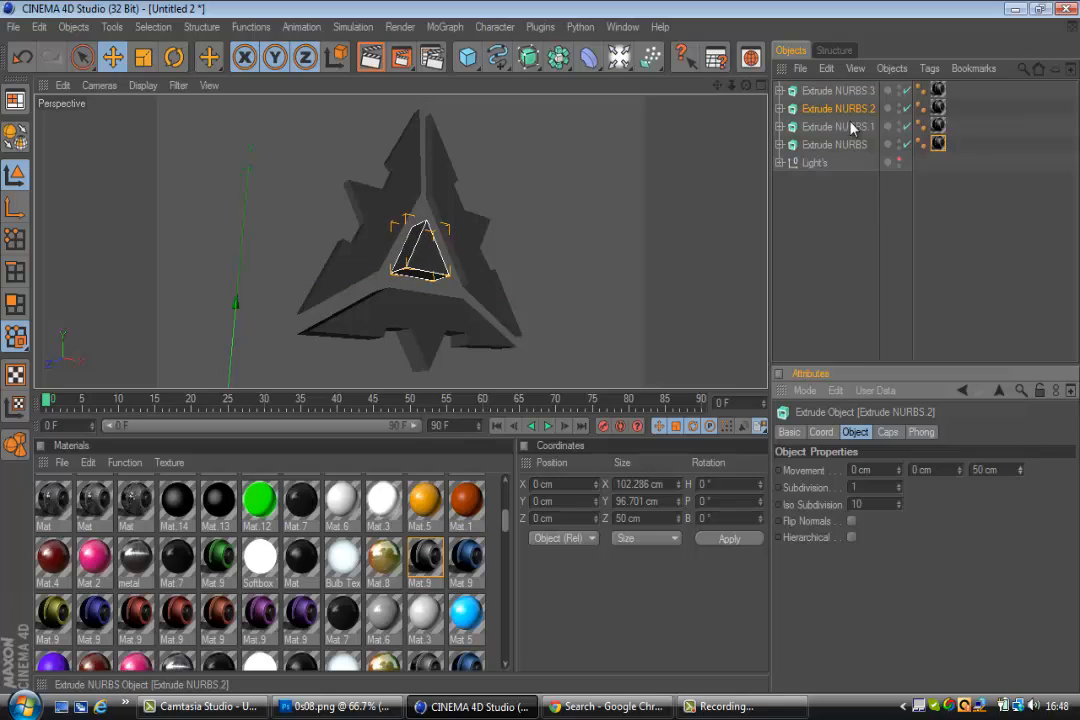
left_click(838, 90)
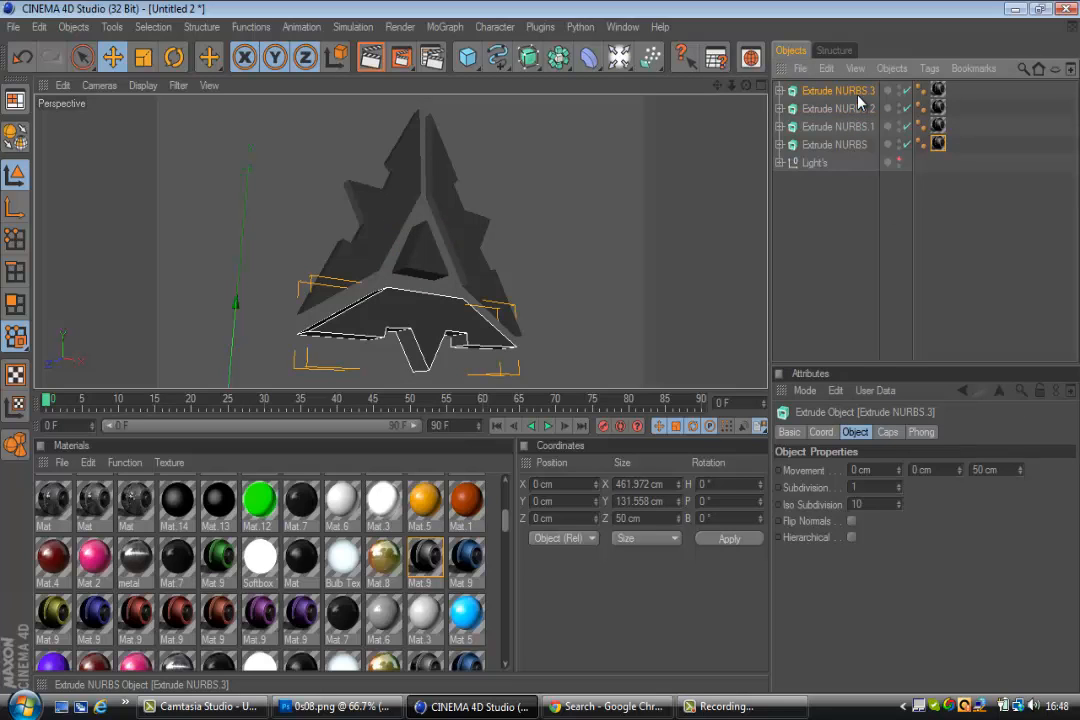
left_click(838, 126)
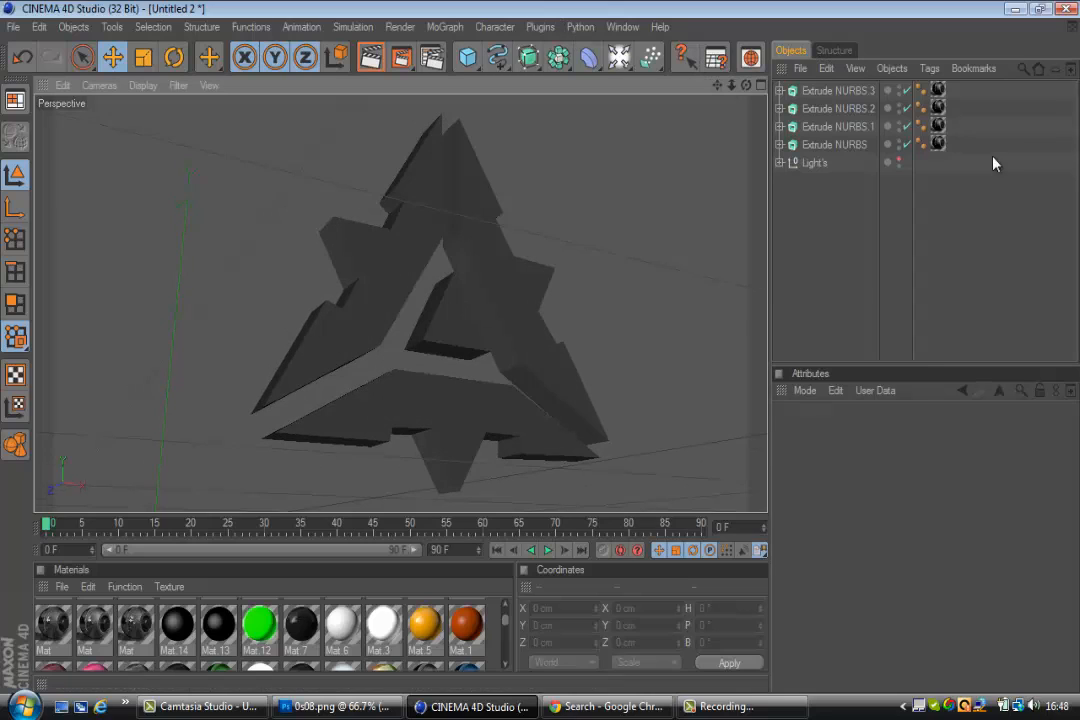
- Copy and paste the four Extrude NURBS pieces, then select the bottom copy
left_click(838, 90)
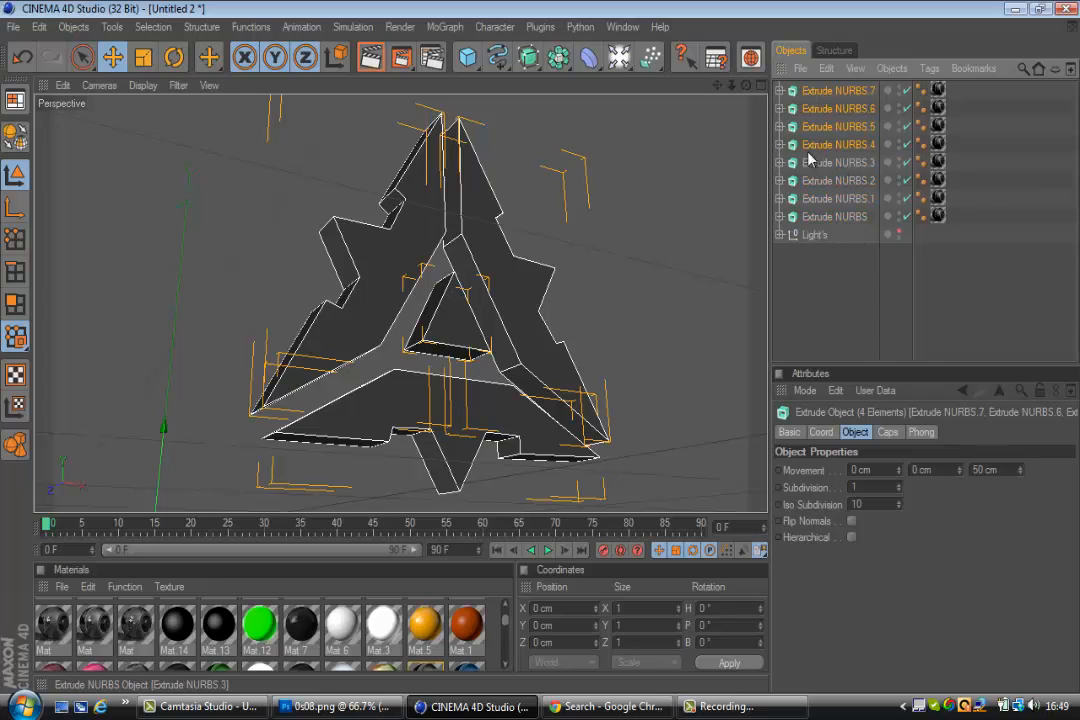
left_click(843, 90)
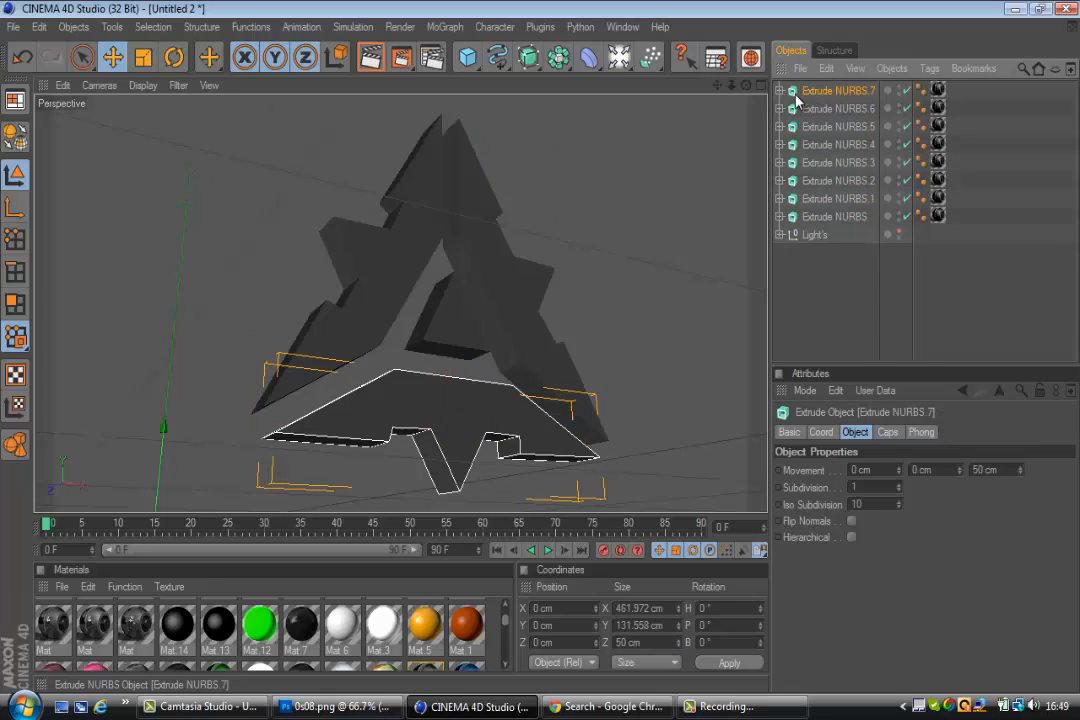
left_click(540, 27)
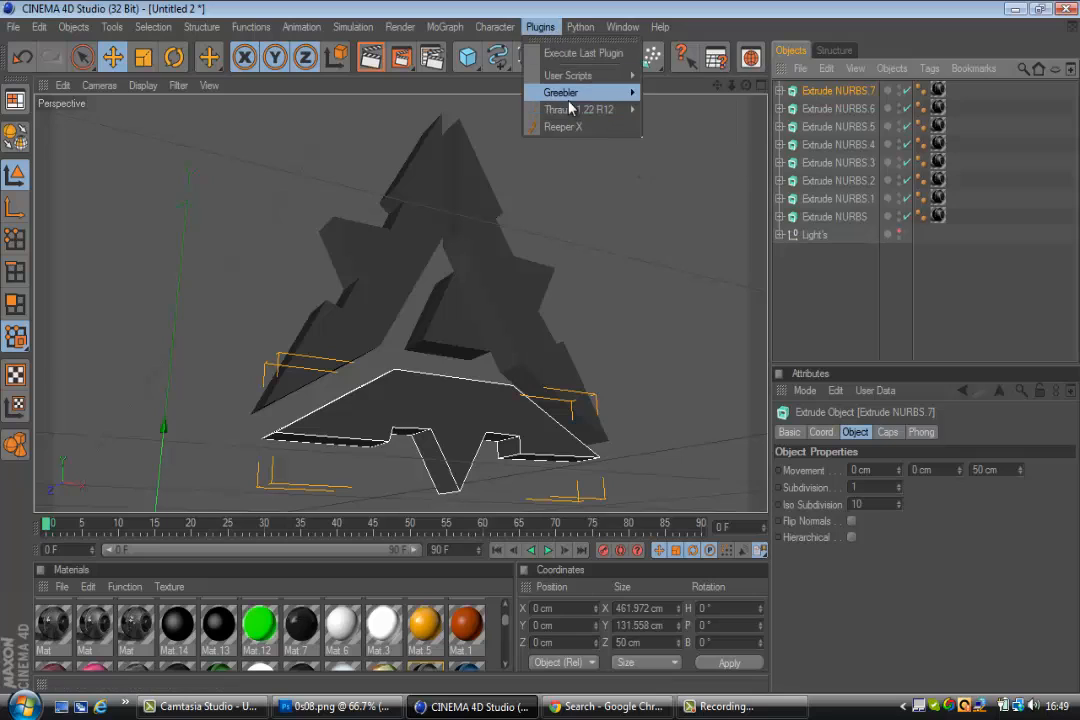
- Break the selected extrude copy into 50 random fragments with Thrausi's Break Now
left_click(556, 109)
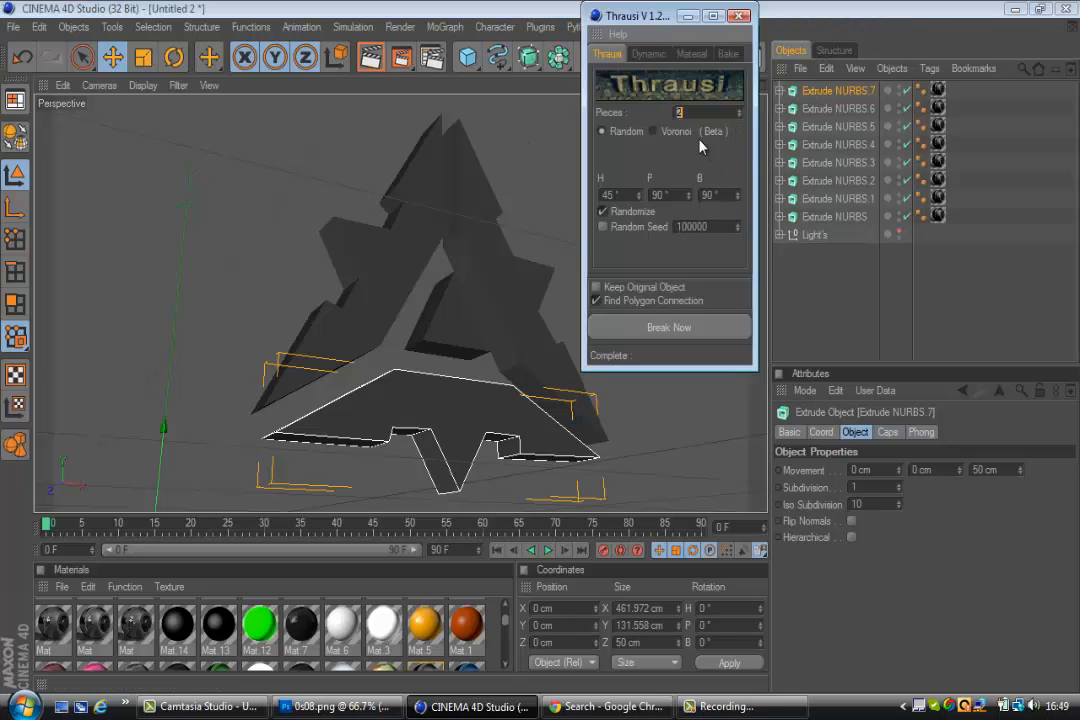
left_click(690, 111)
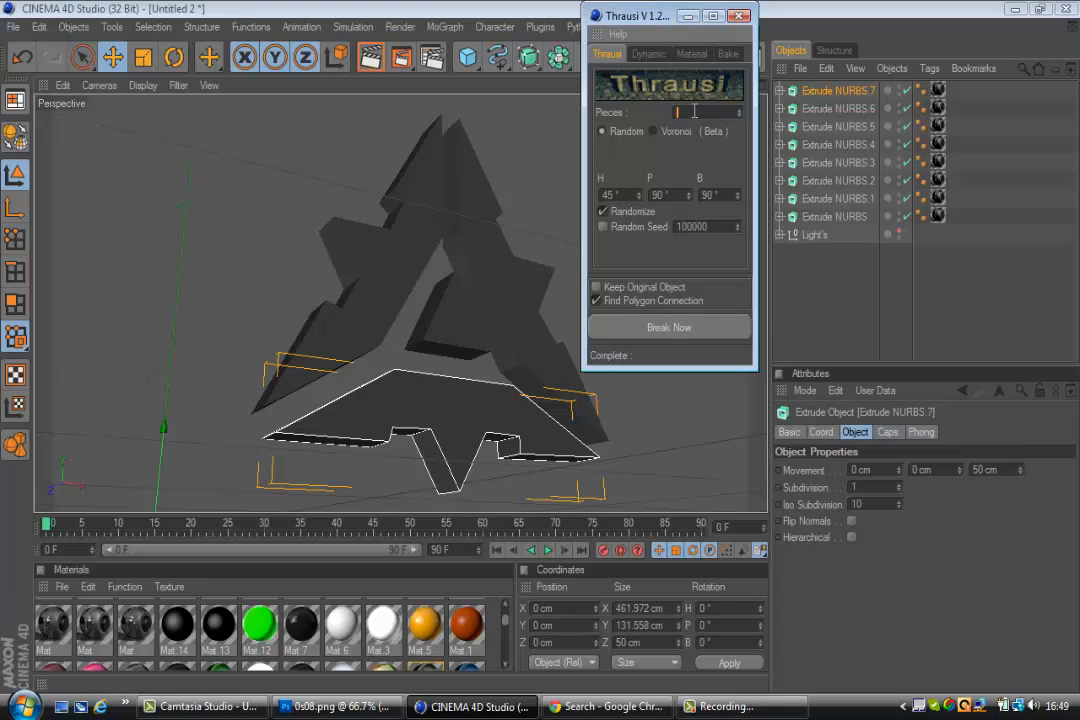
type("50")
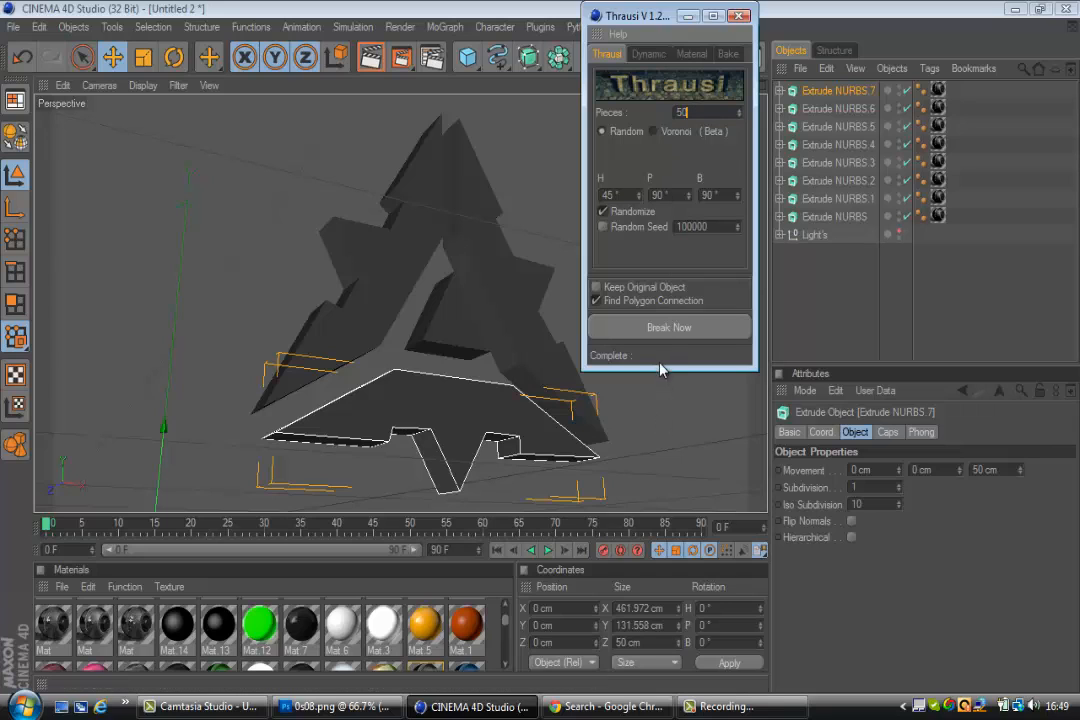
left_click(668, 327)
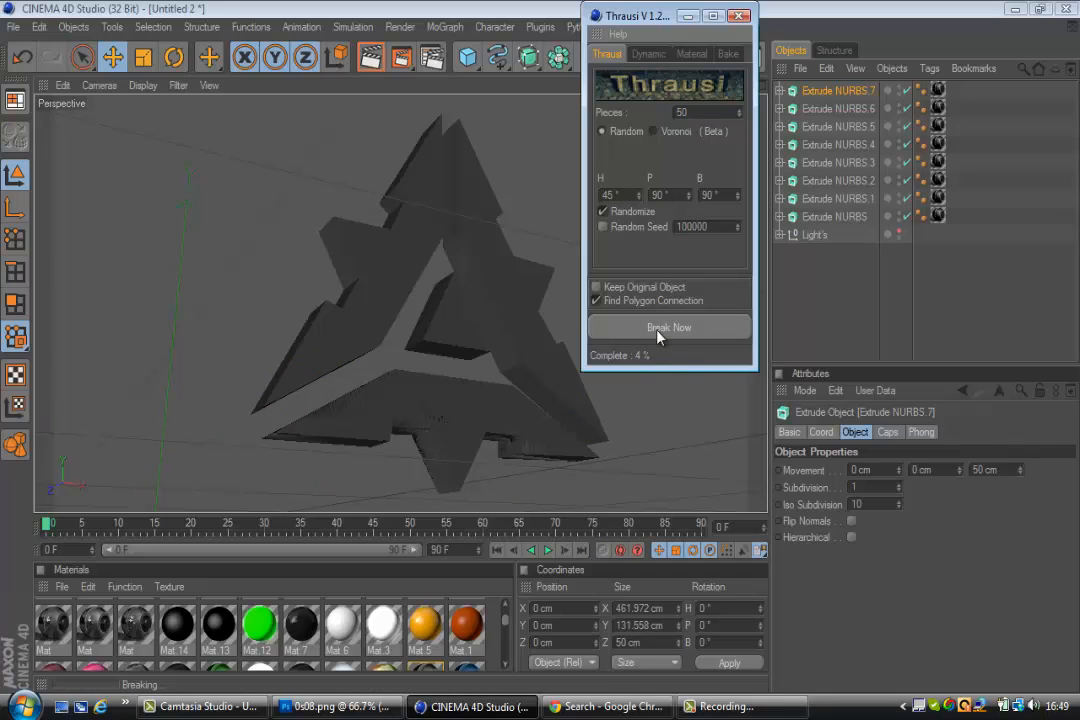
left_click(668, 327)
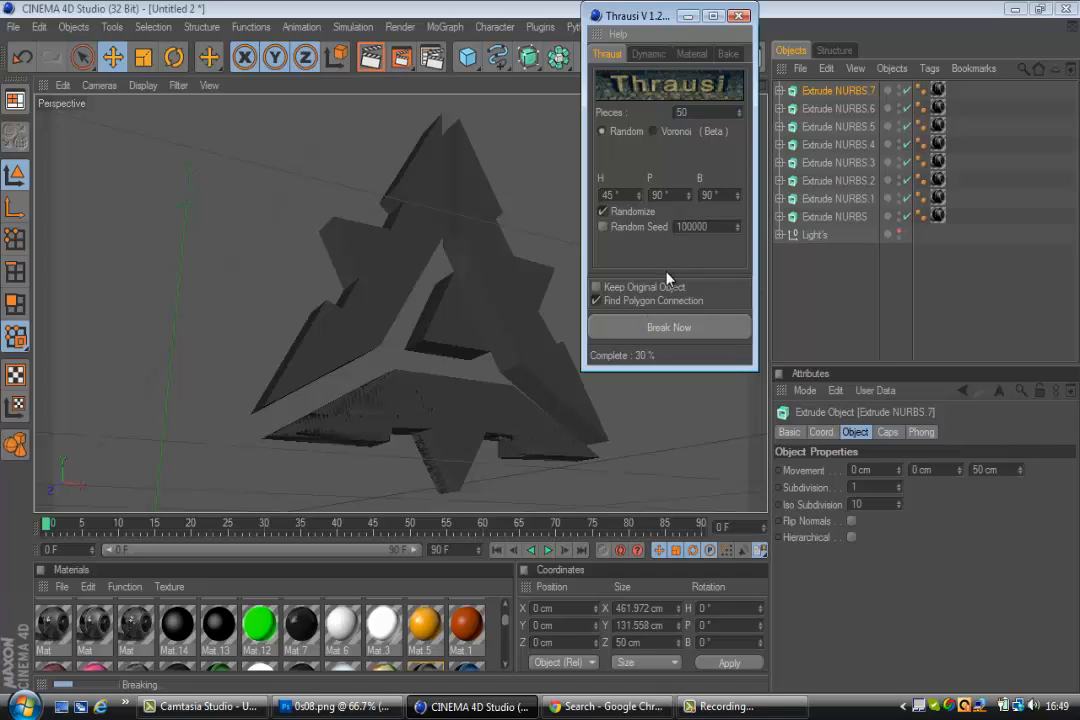
mouse_move(647, 382)
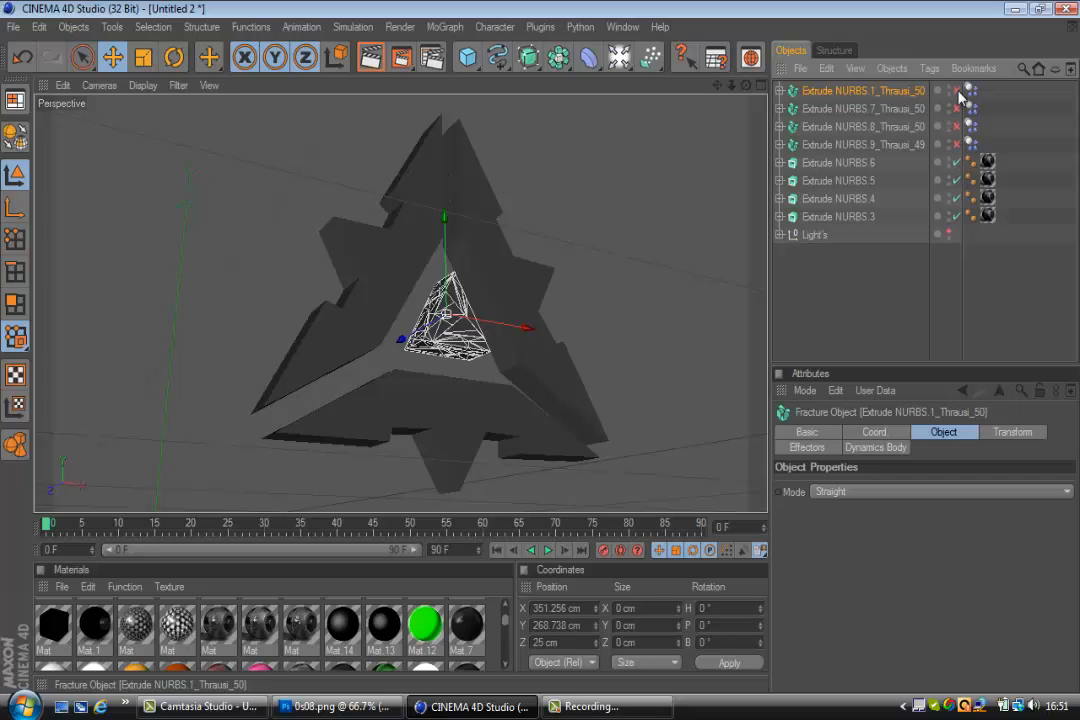
- Select the four Thrausi fracture objects
left_click(863, 144)
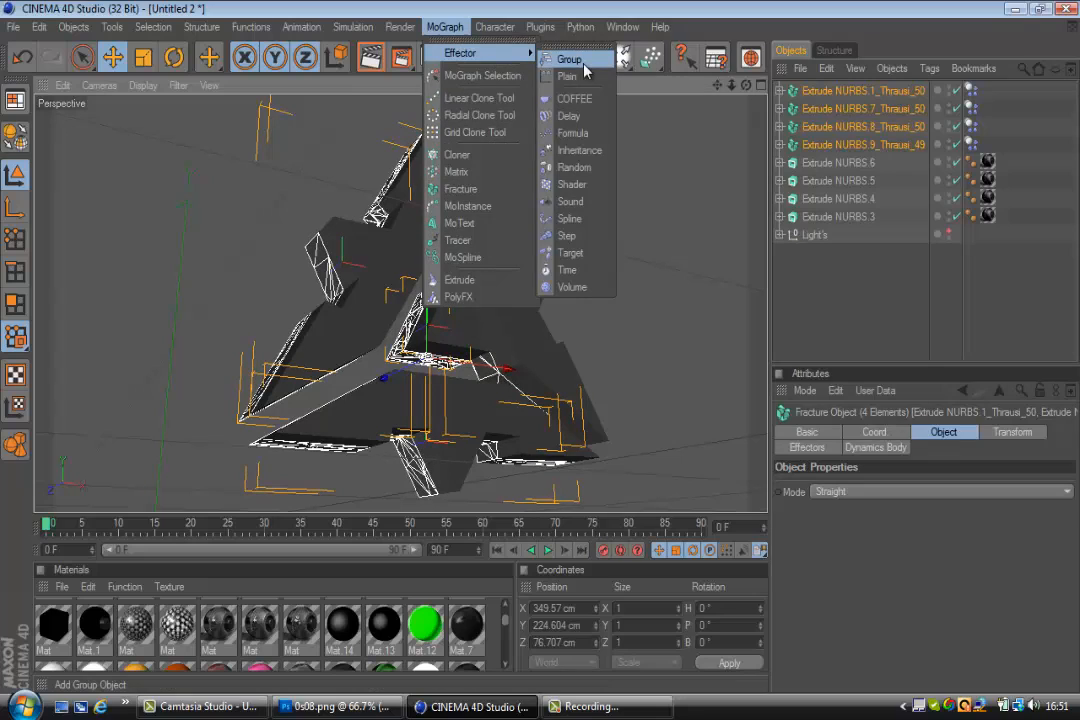
mouse_move(570, 252)
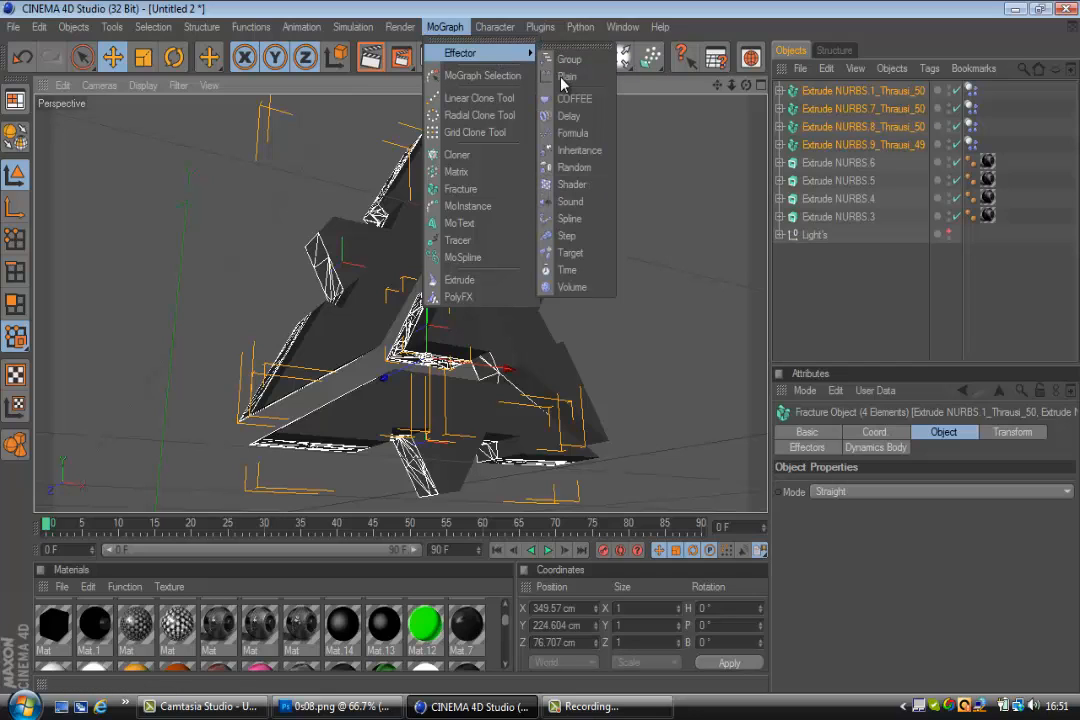
- Add a Random effector and set its Deformer deformation mode to Point
left_click(575, 167)
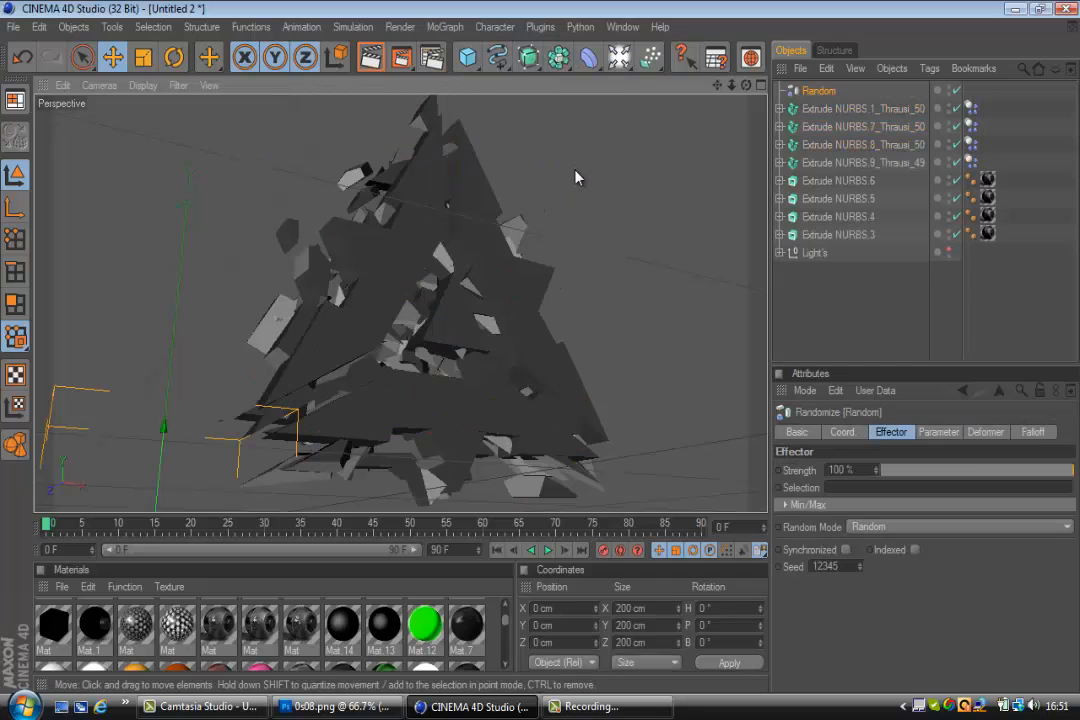
mouse_move(915, 396)
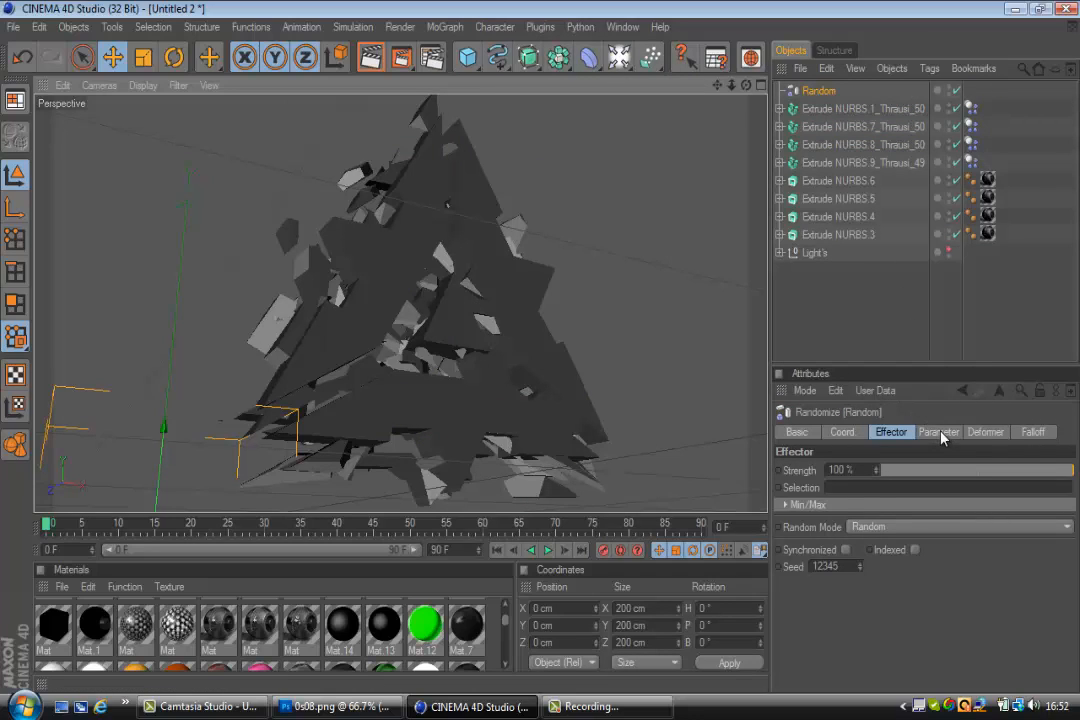
left_click(985, 431)
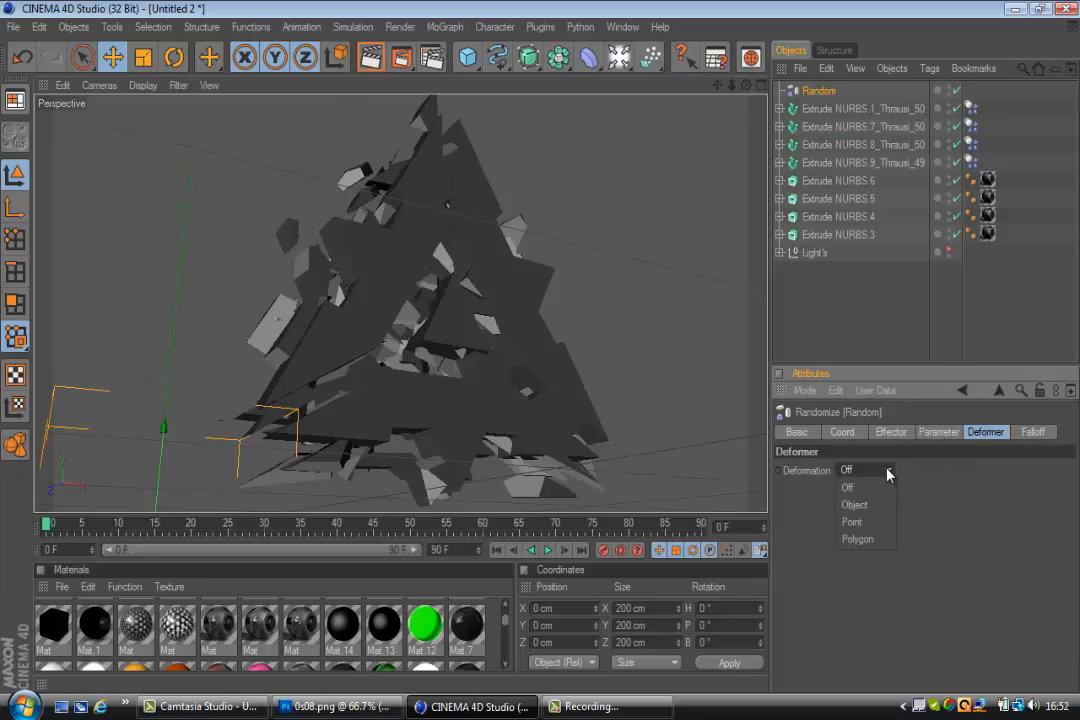
left_click(851, 521)
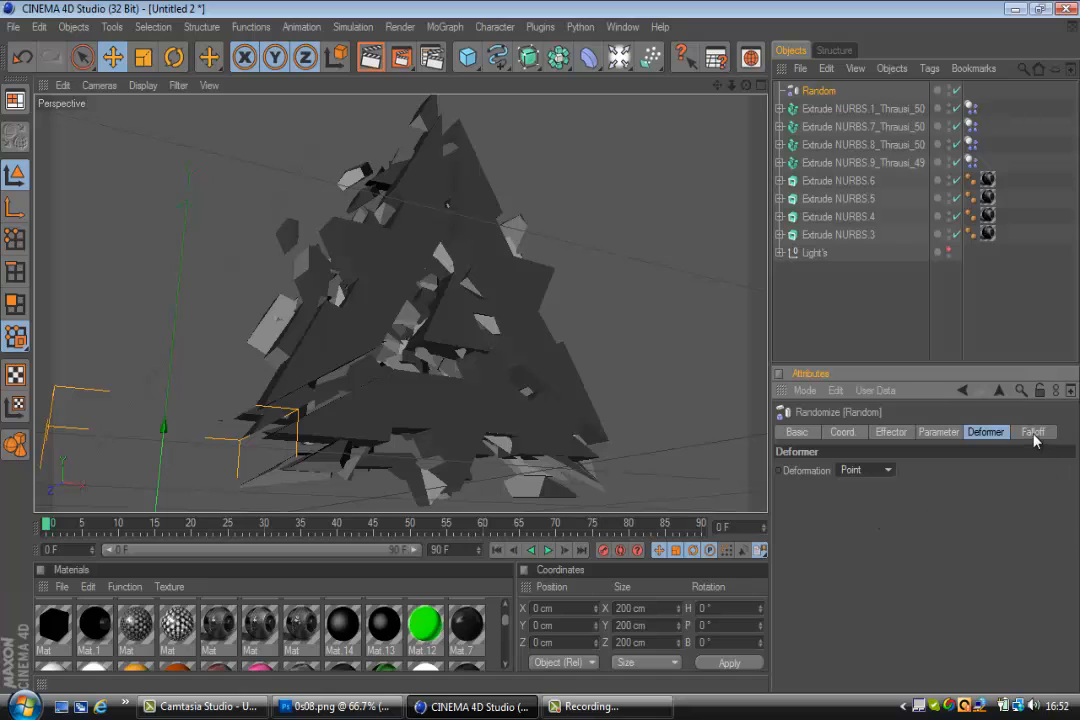
left_click(1033, 431)
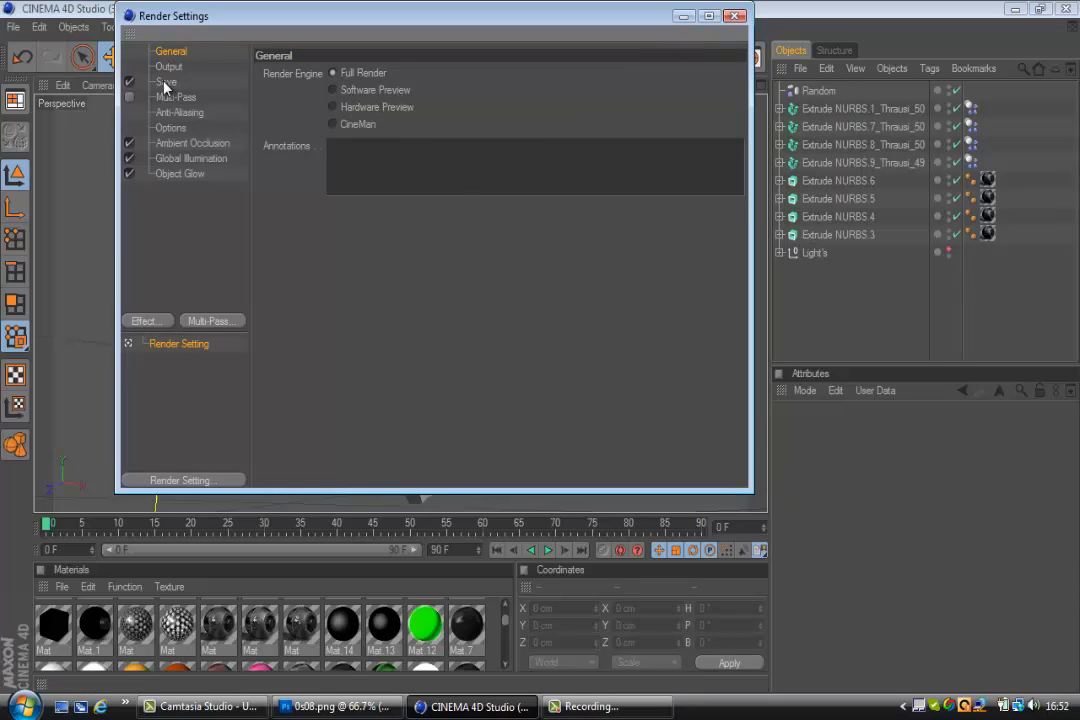
- Review Output, Save, Anti-Aliasing, Options and Global Illumination render settings, then close the window
left_click(169, 66)
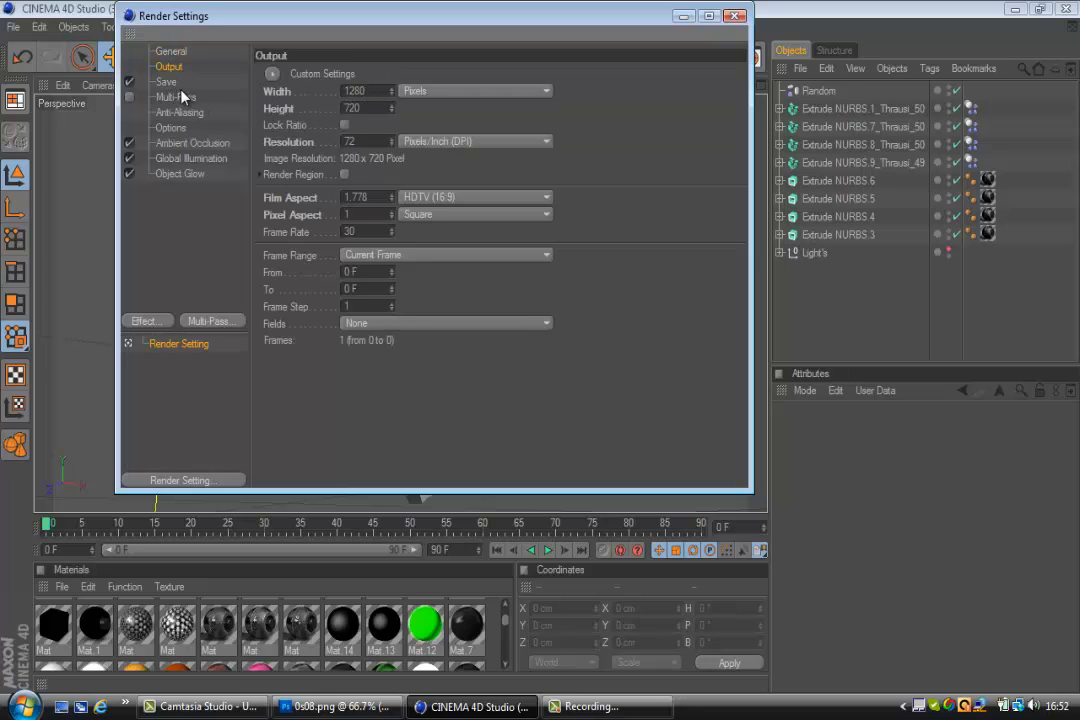
left_click(165, 82)
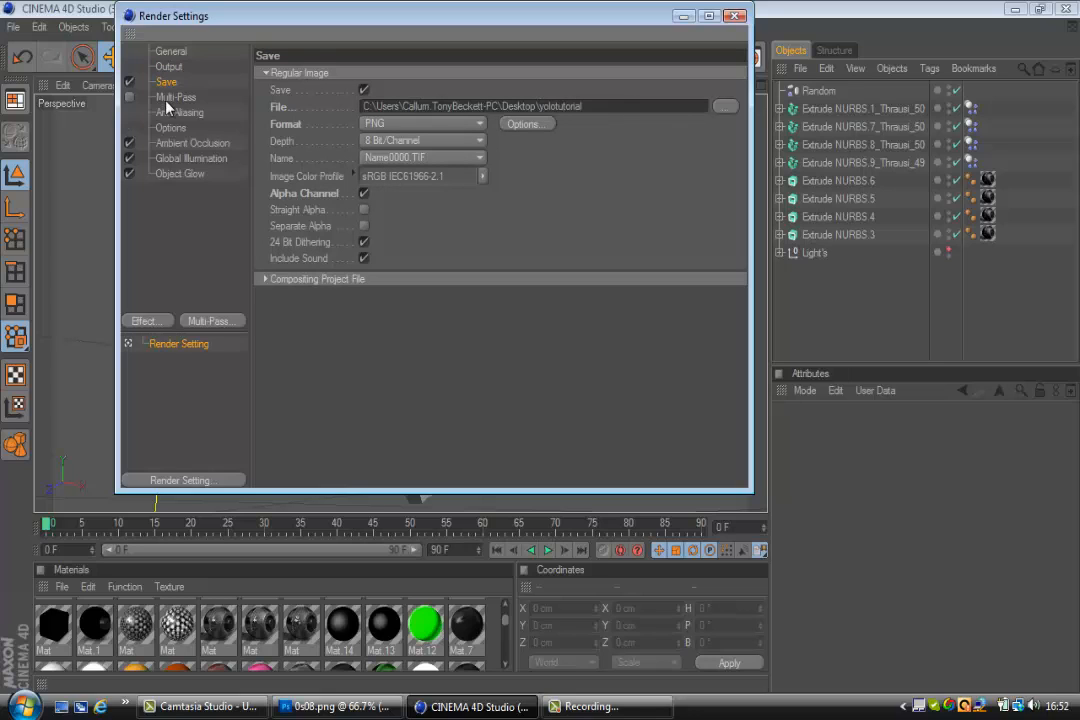
left_click(180, 112)
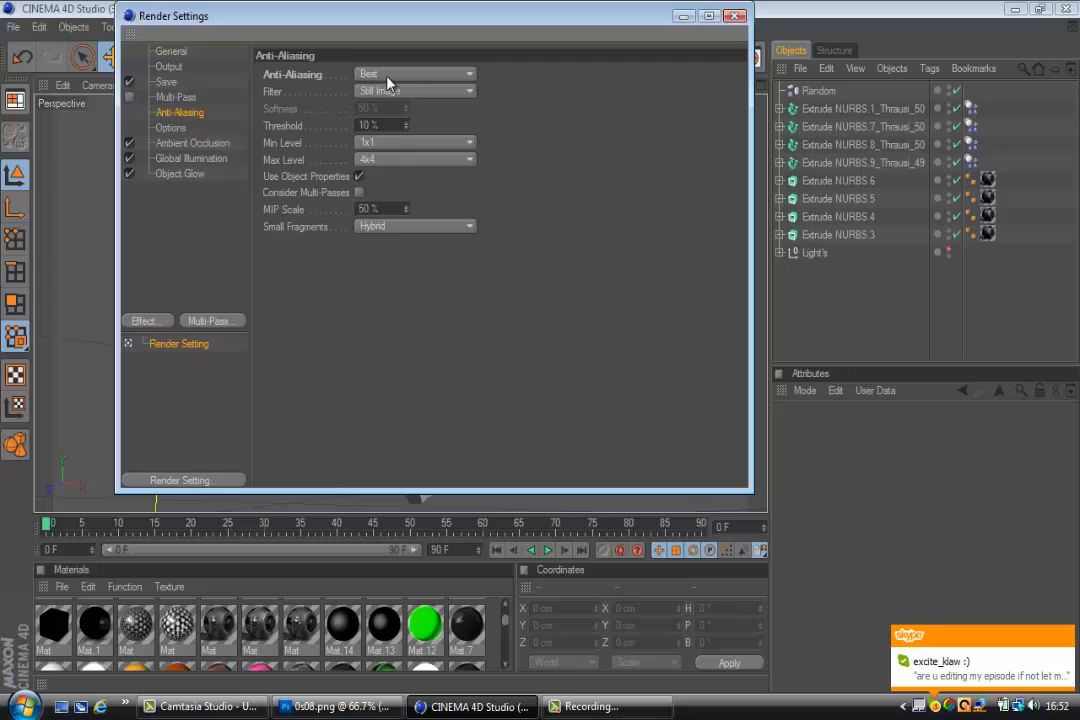
left_click(171, 128)
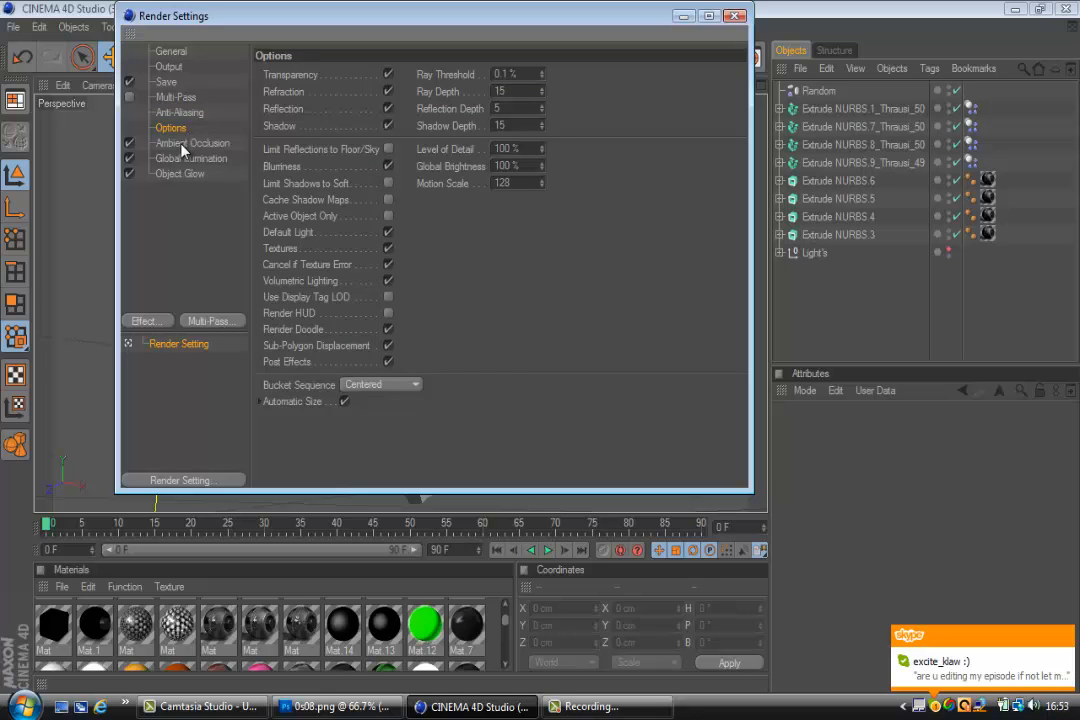
left_click(190, 158)
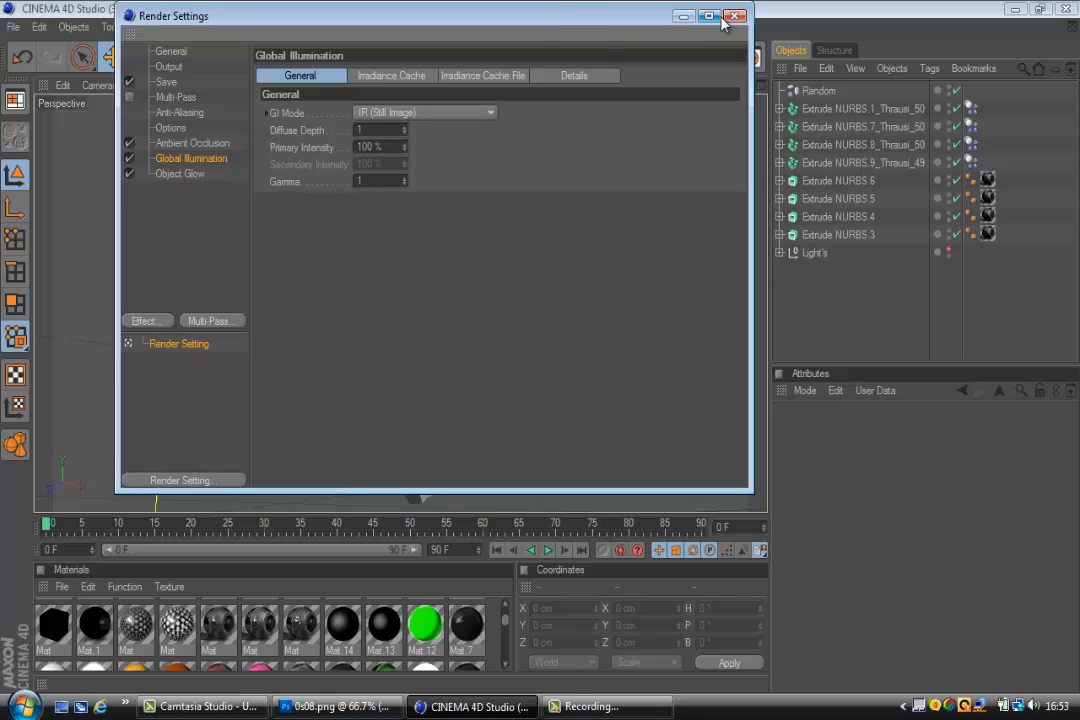
left_click(736, 16)
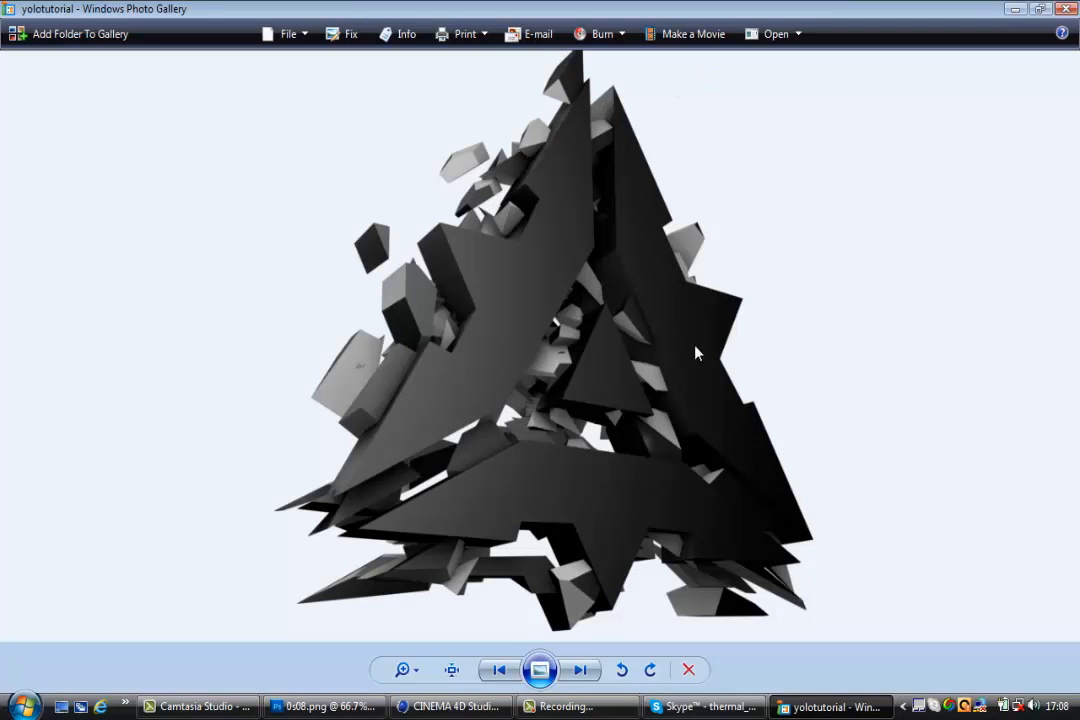
mouse_move(595, 395)
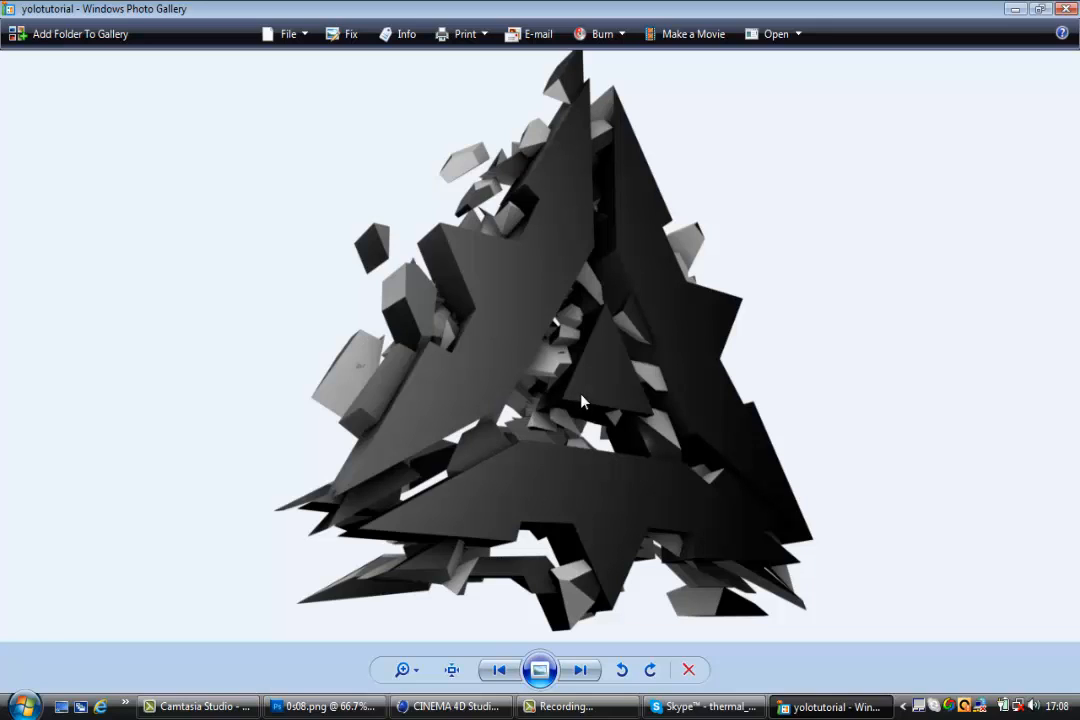
mouse_move(632, 366)
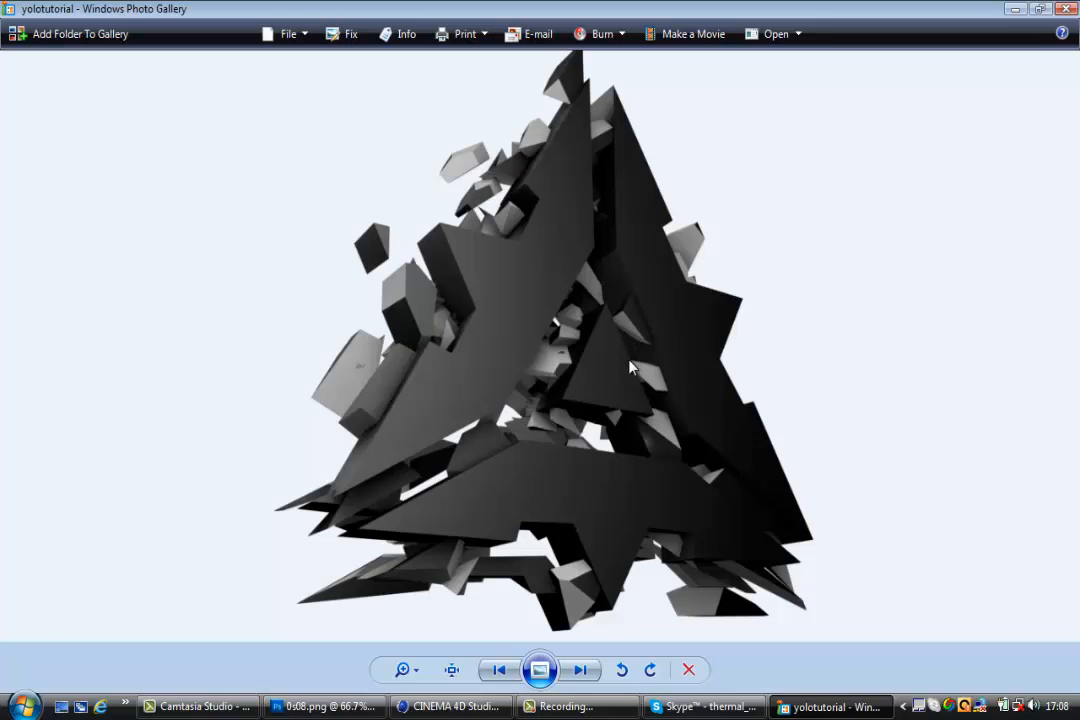
mouse_move(638, 331)
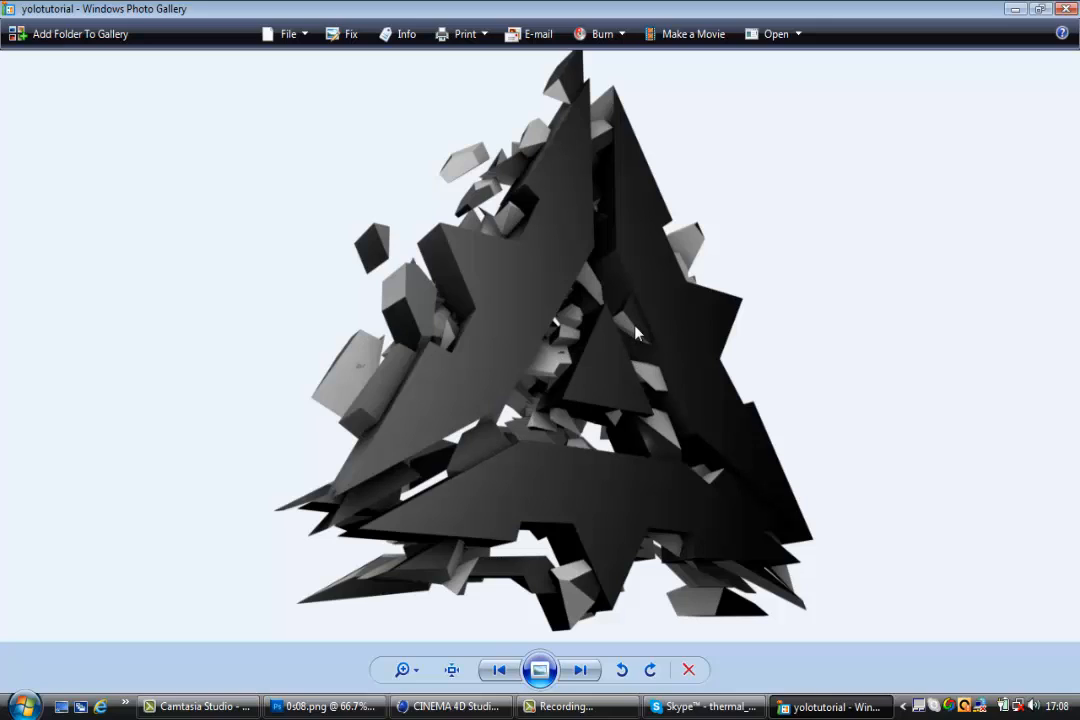